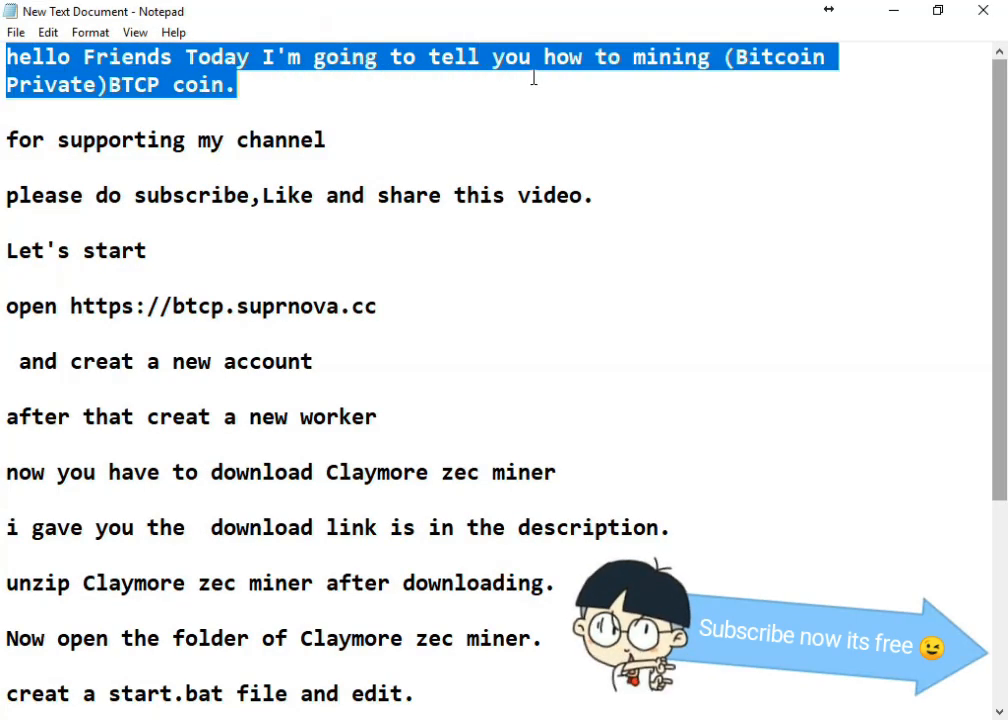
mouse_move(830, 72)
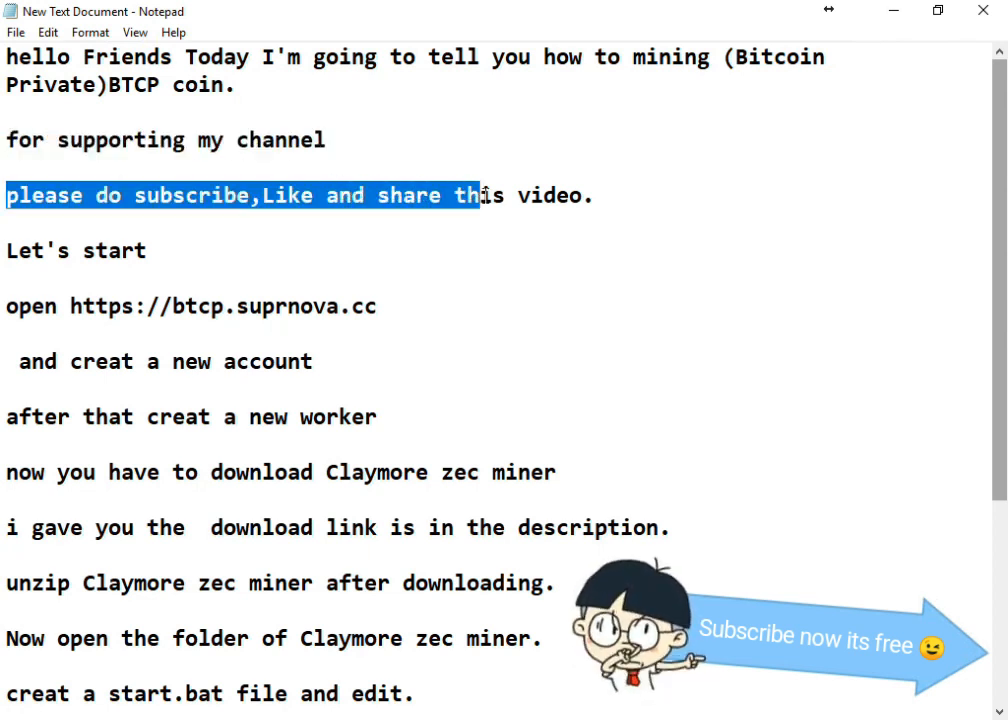
Step: Highlight the guide's subscribe line, pool website address and re-register notice for viewers
left_click_drag(480, 196, 592, 196)
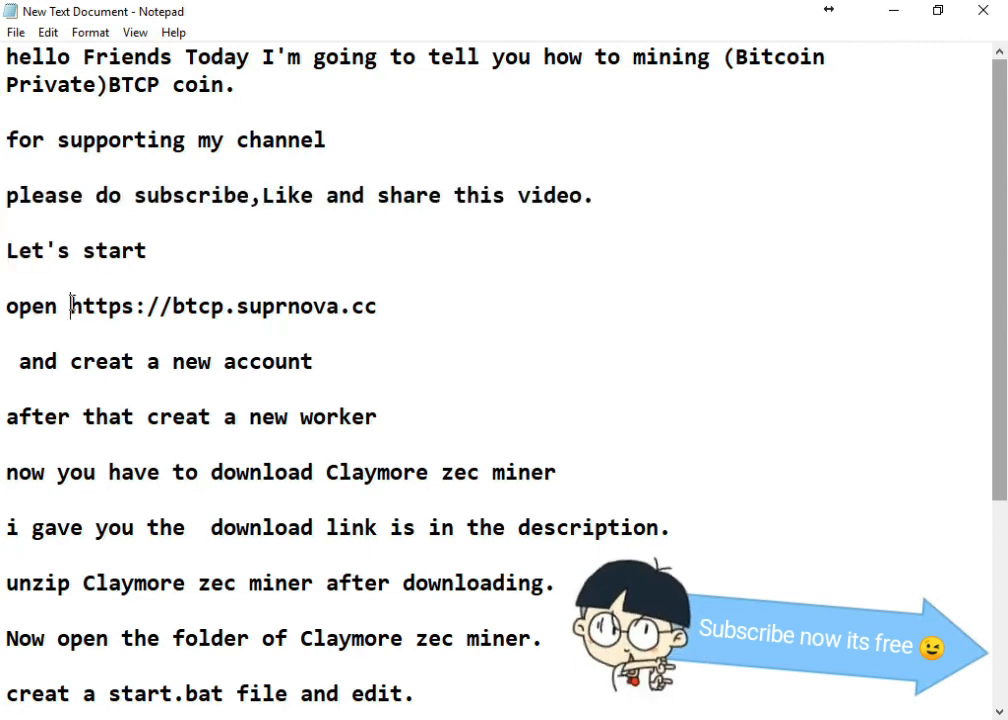
left_click_drag(172, 306, 312, 306)
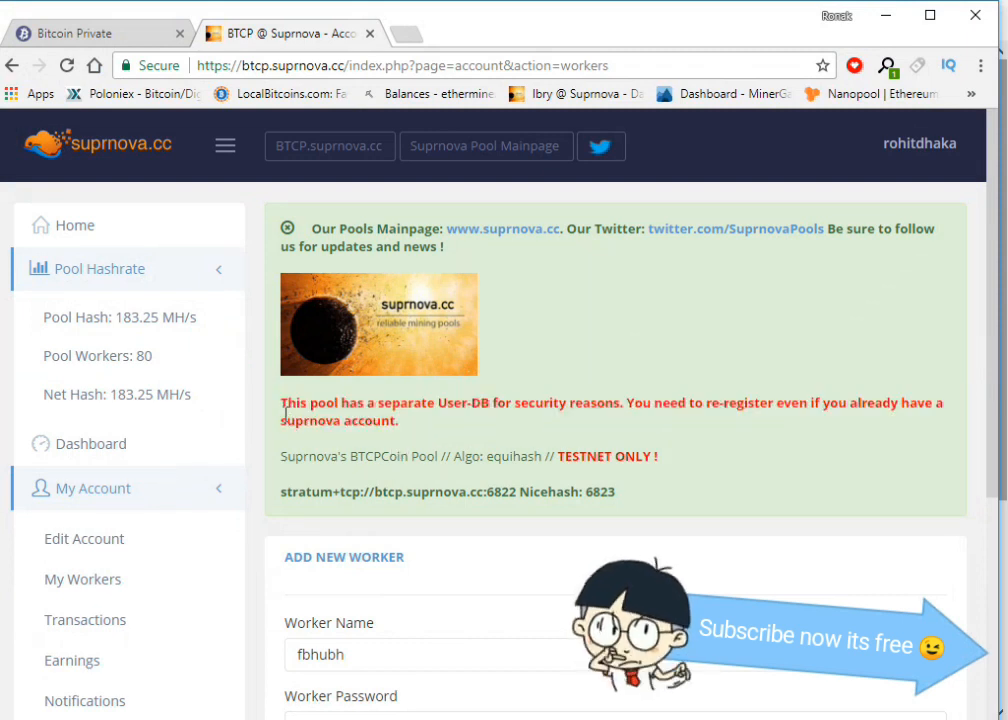
mouse_move(412, 398)
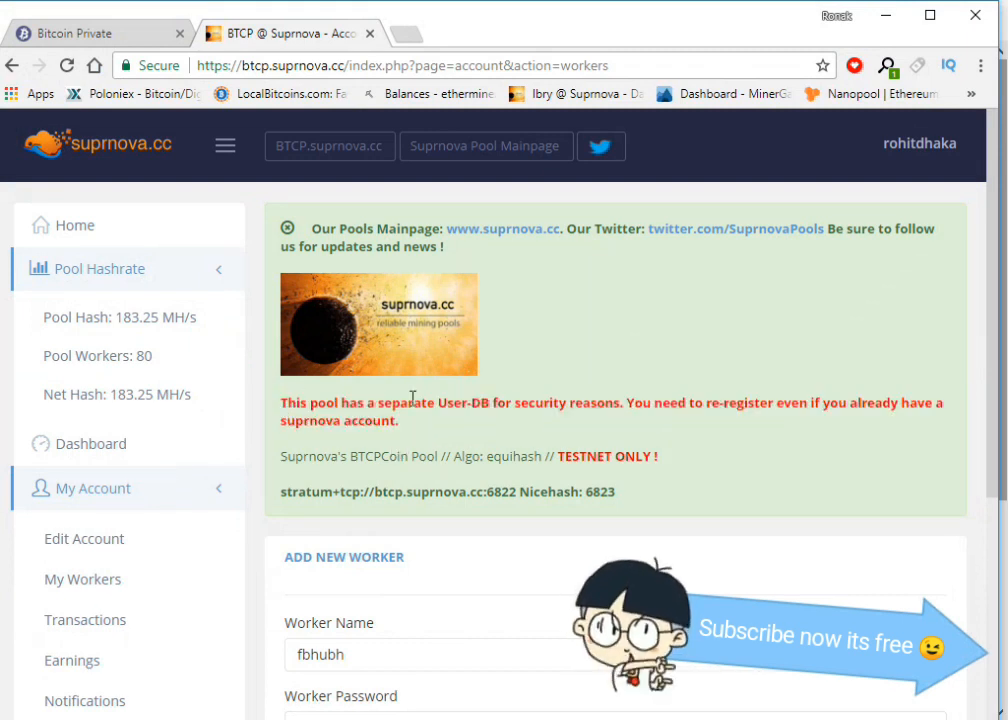
left_click_drag(282, 402, 468, 402)
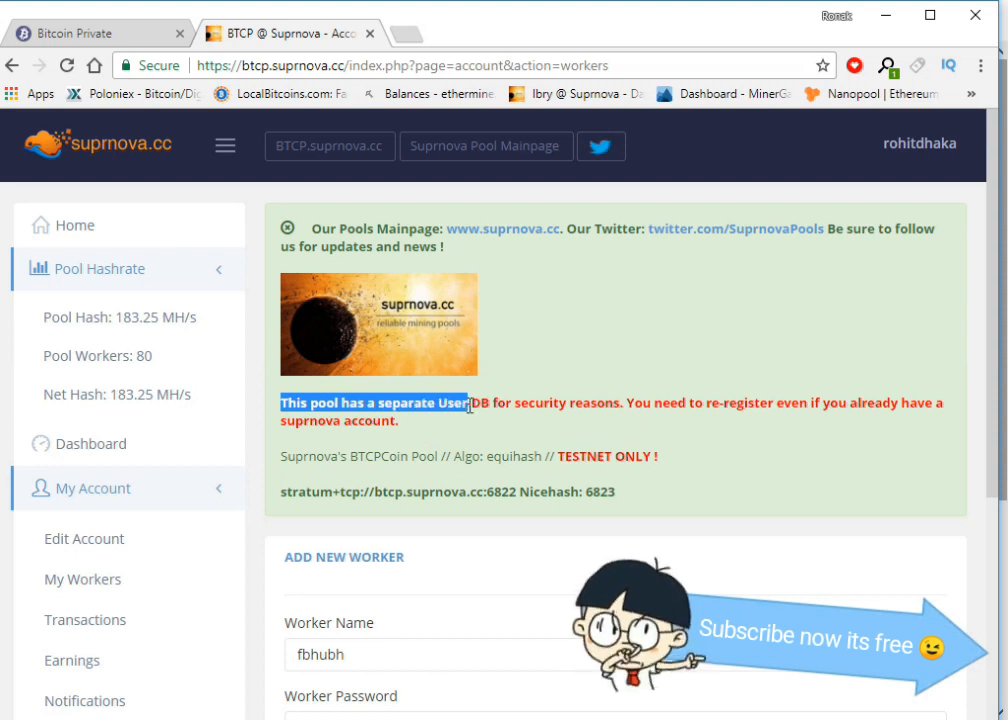
left_click_drag(464, 402, 628, 402)
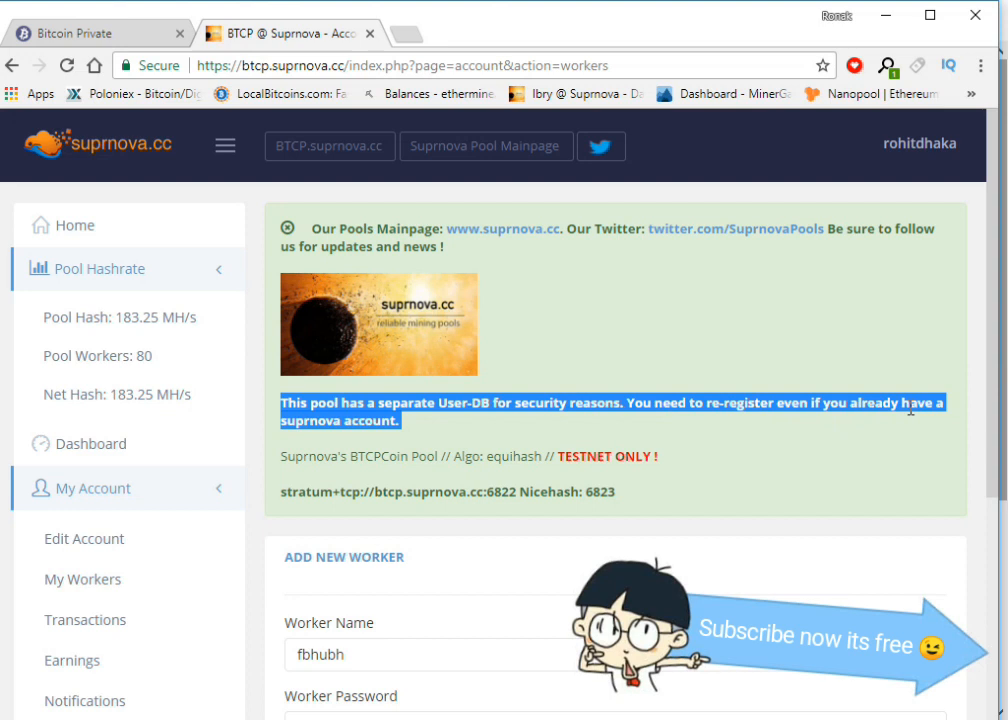
left_click(656, 342)
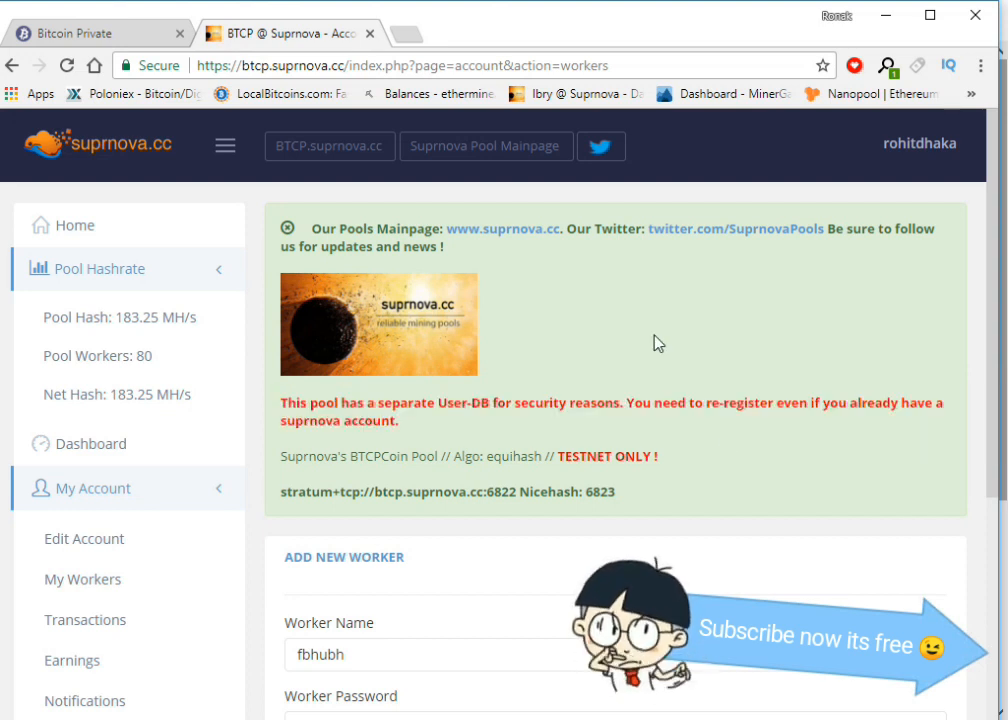
Step: Review the account menu, then select the new worker's name 'fbhubh' and enter 'ftg'
left_click(918, 144)
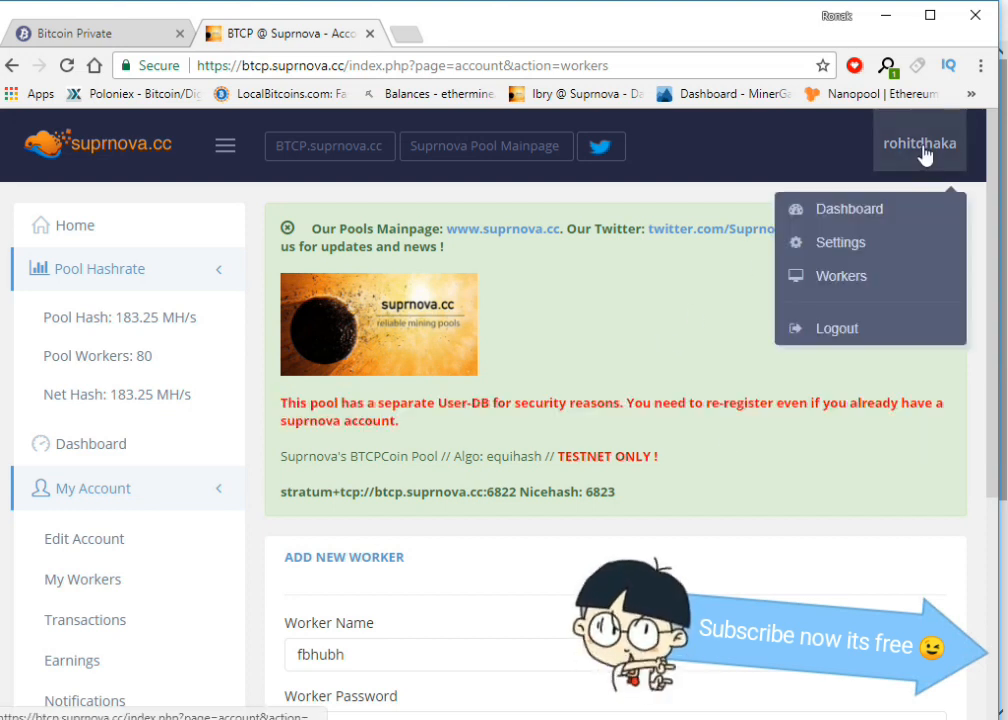
left_click(604, 340)
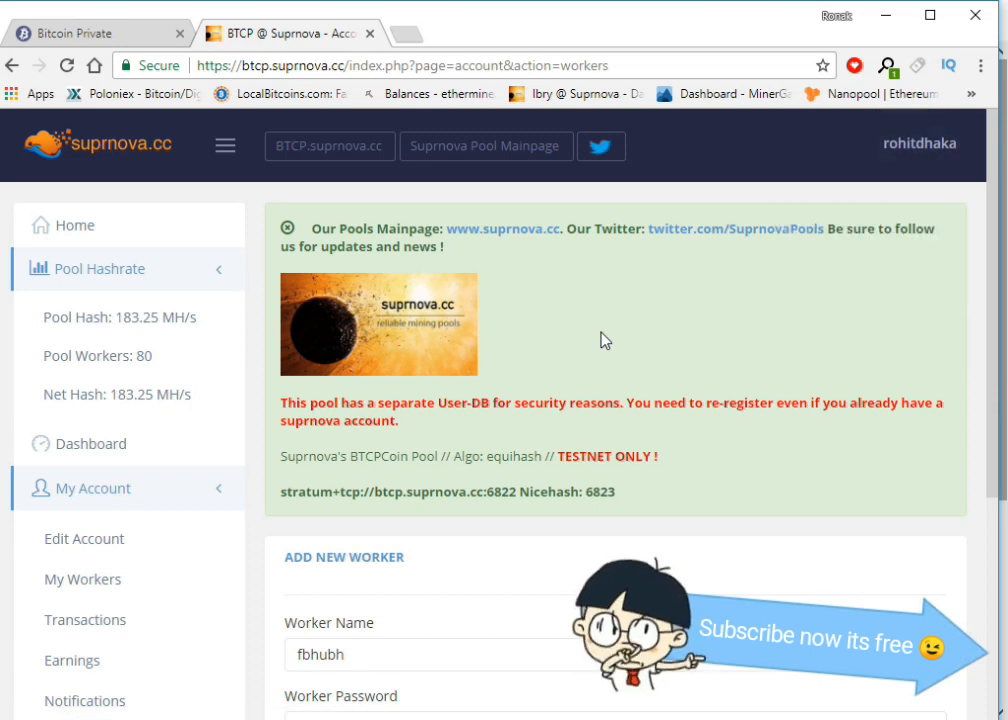
scroll("down", 3)
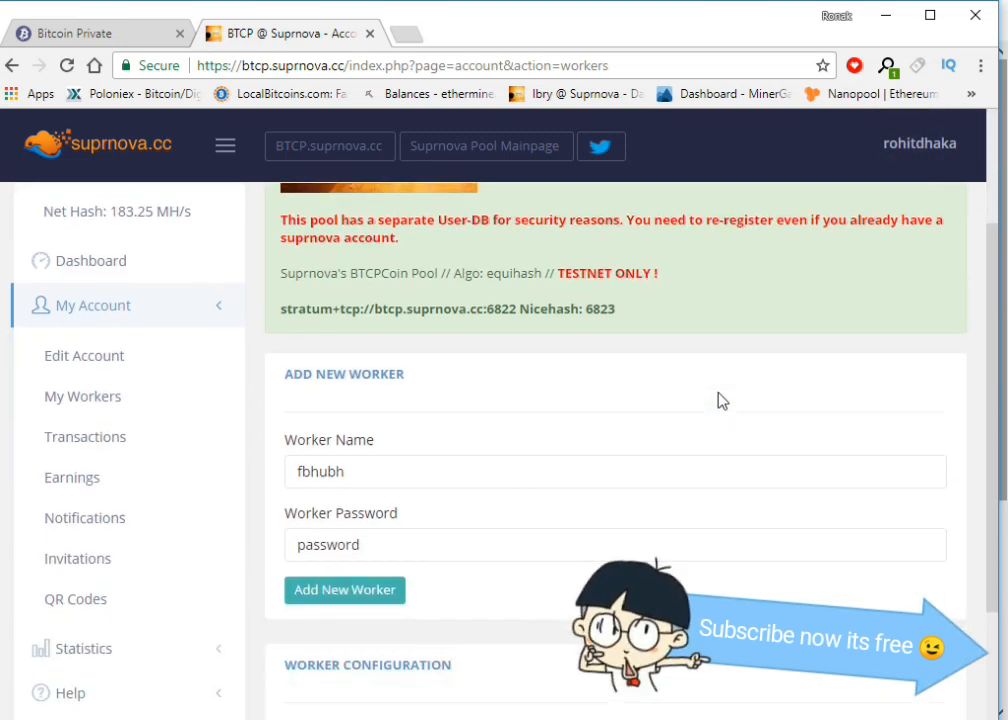
scroll("down", 3)
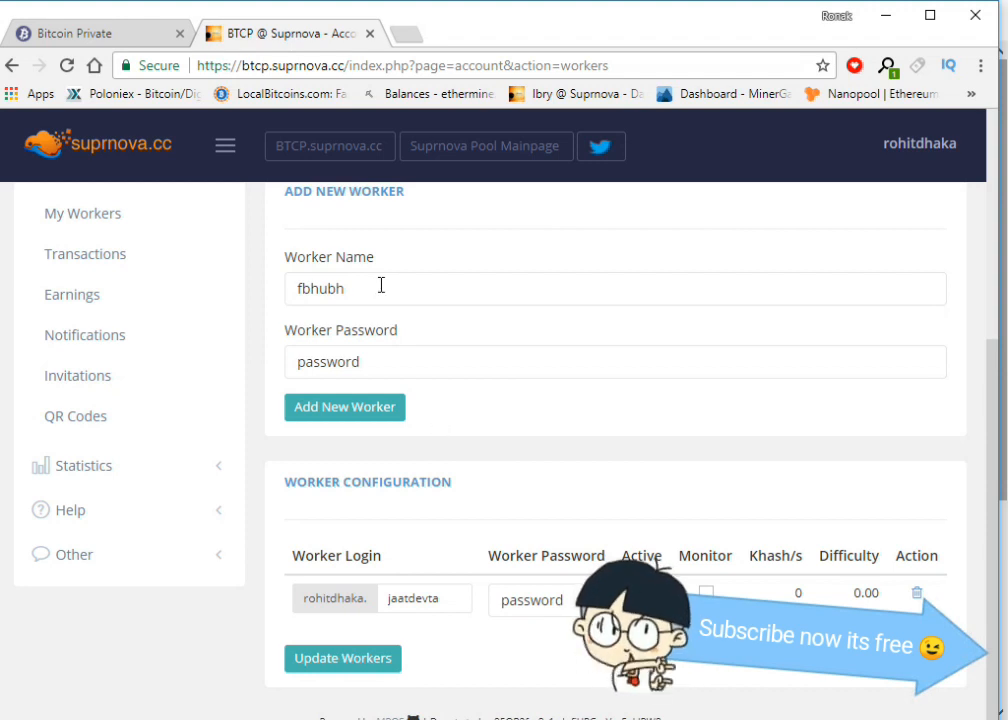
double_click(320, 288)
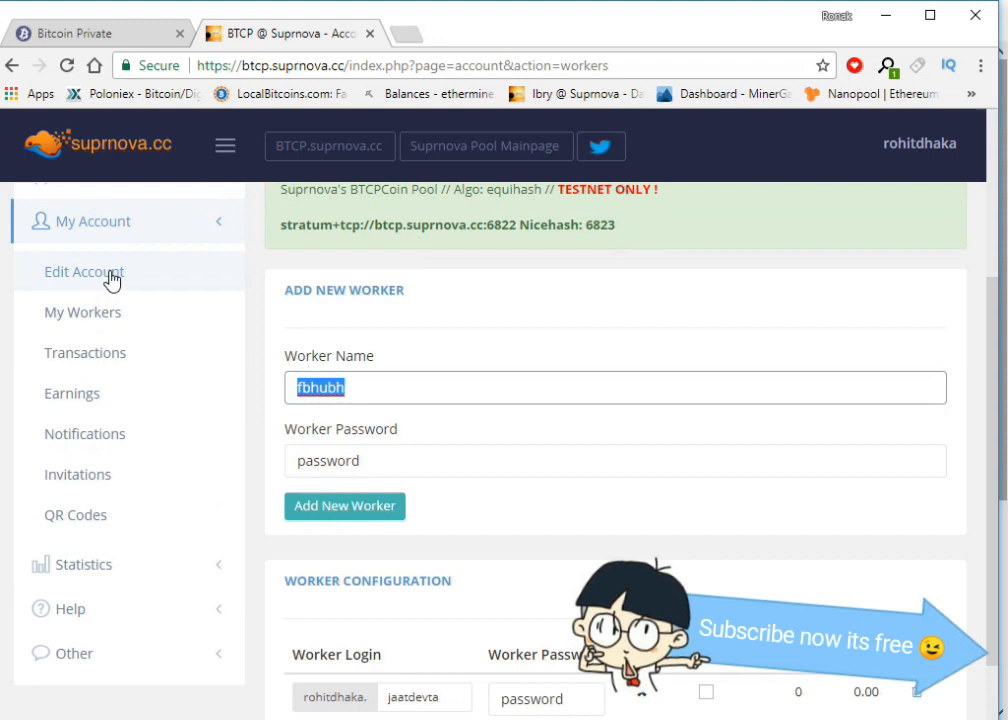
mouse_move(92, 322)
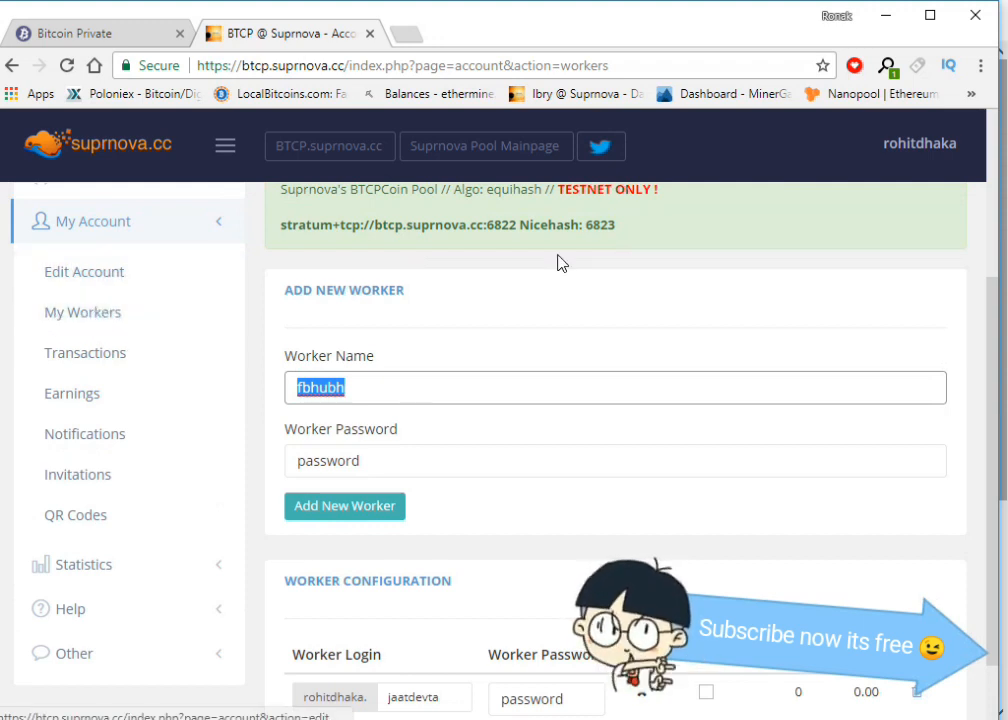
scroll("down", 3)
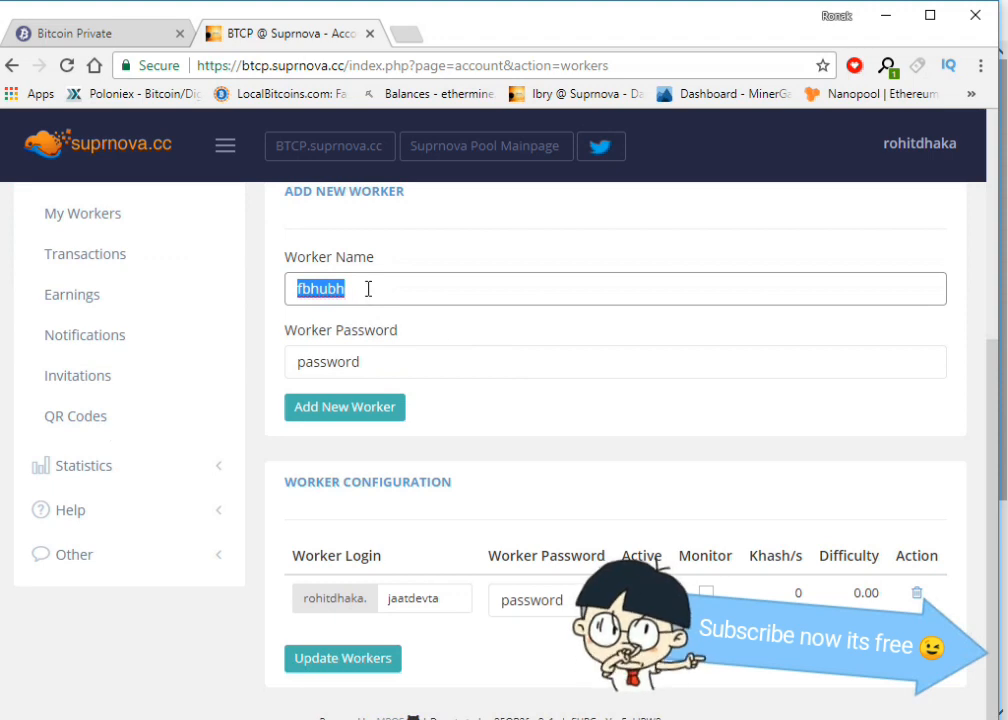
type("ftg")
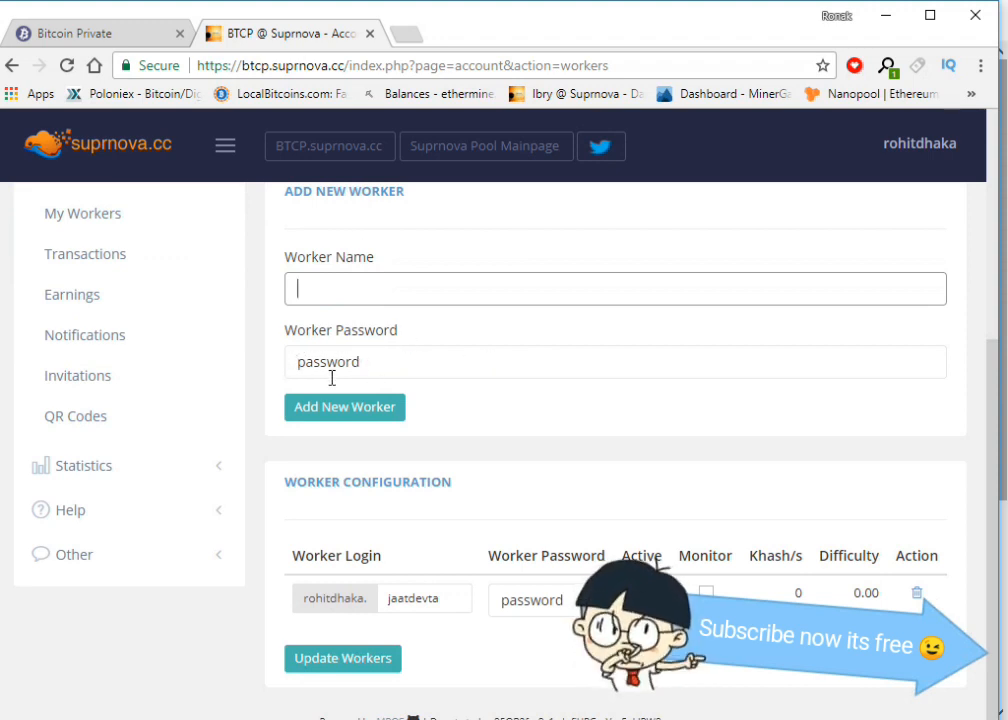
mouse_move(374, 474)
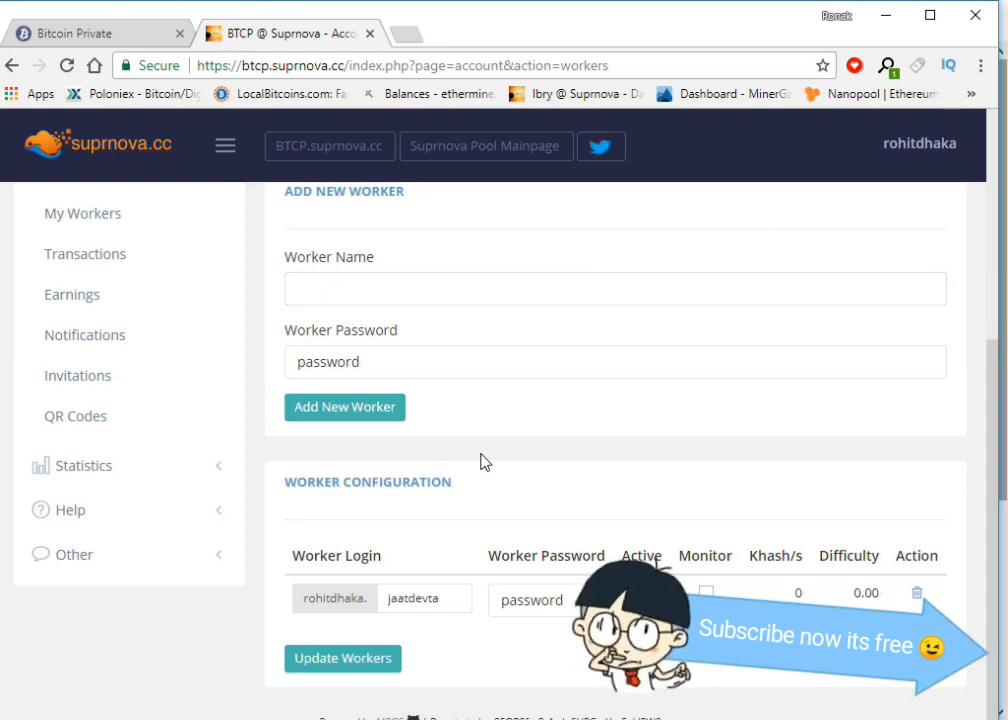
mouse_move(506, 436)
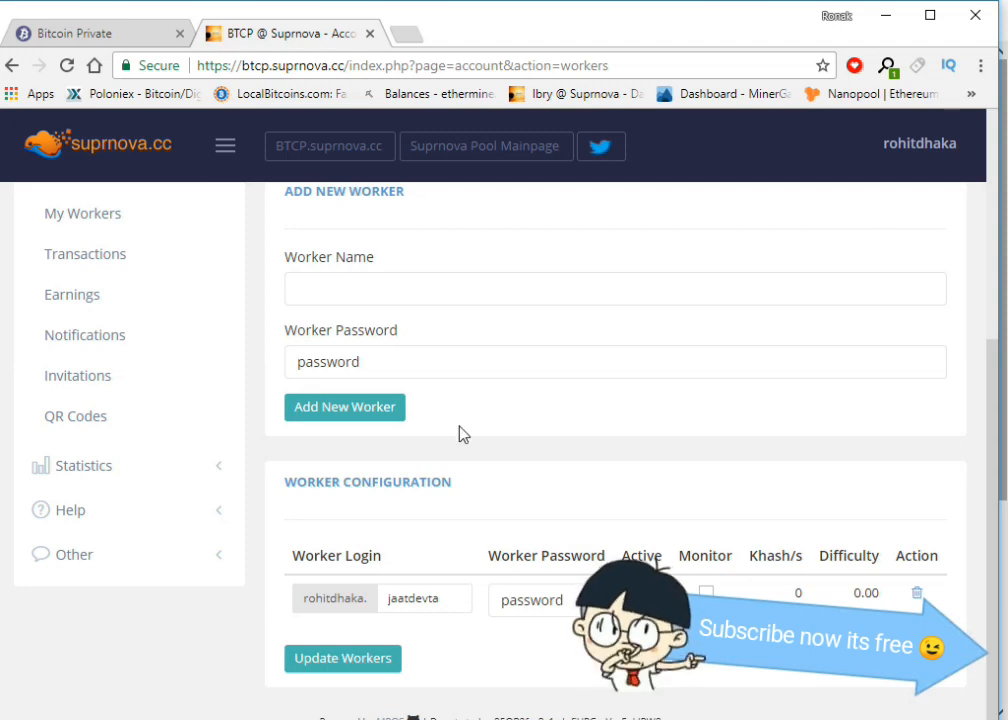
mouse_move(336, 636)
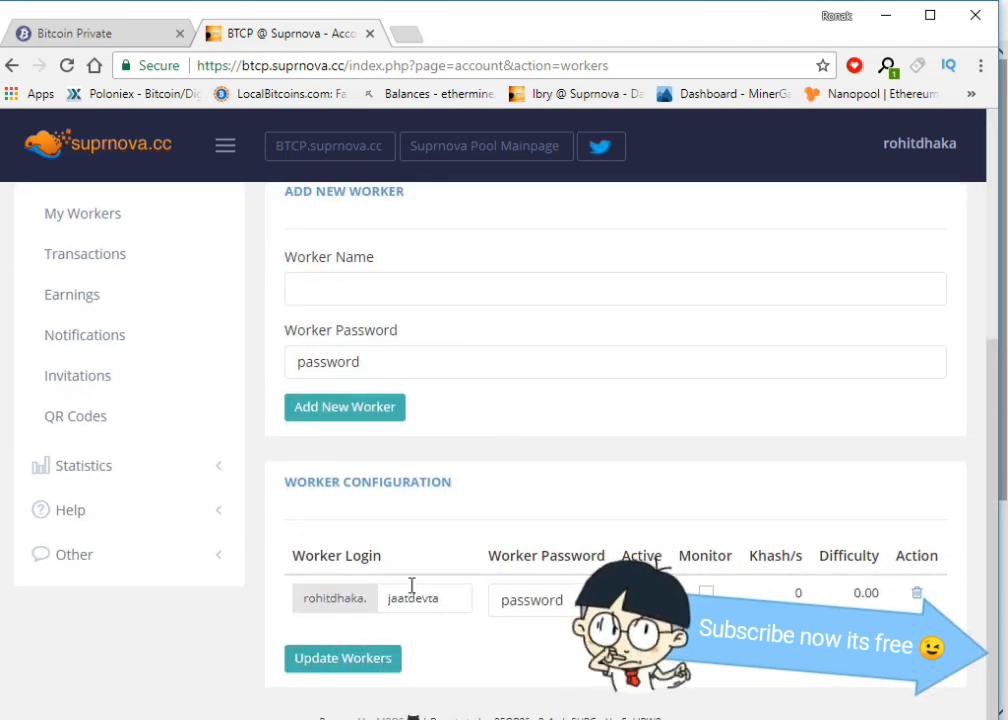
mouse_move(470, 440)
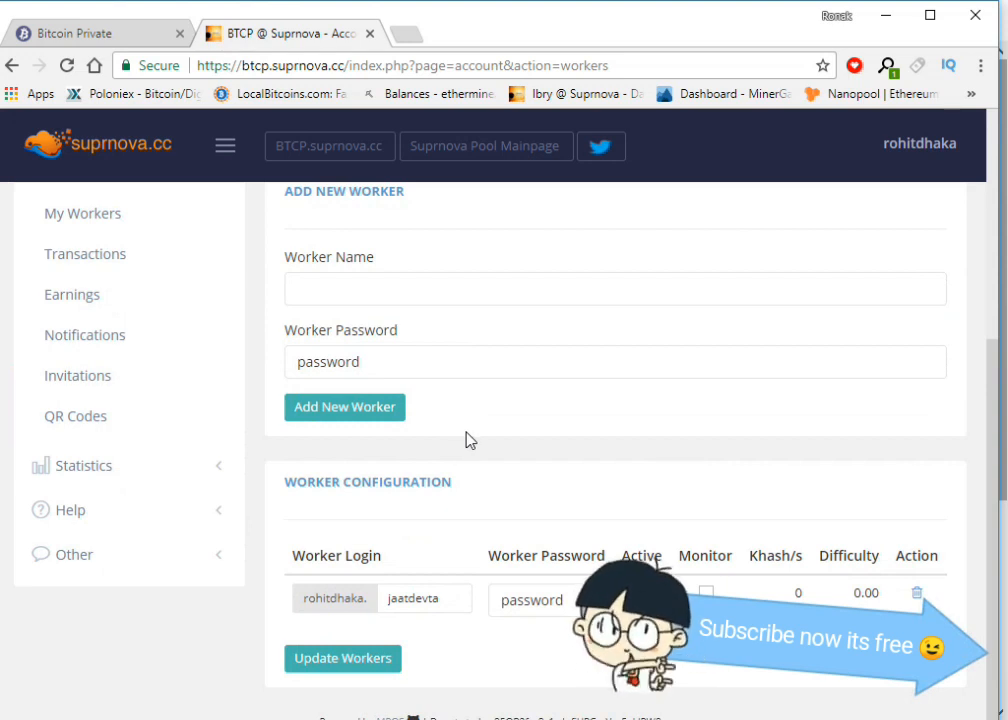
Step: Point out the existing worker's login and select its name in the Worker Configuration table
left_click(920, 144)
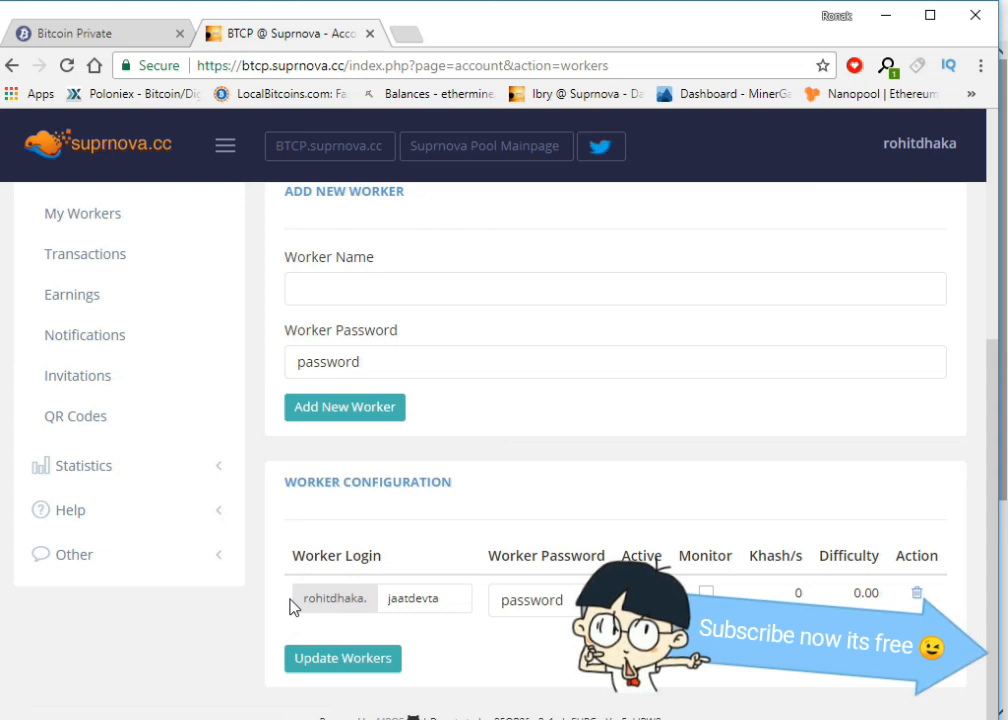
mouse_move(334, 616)
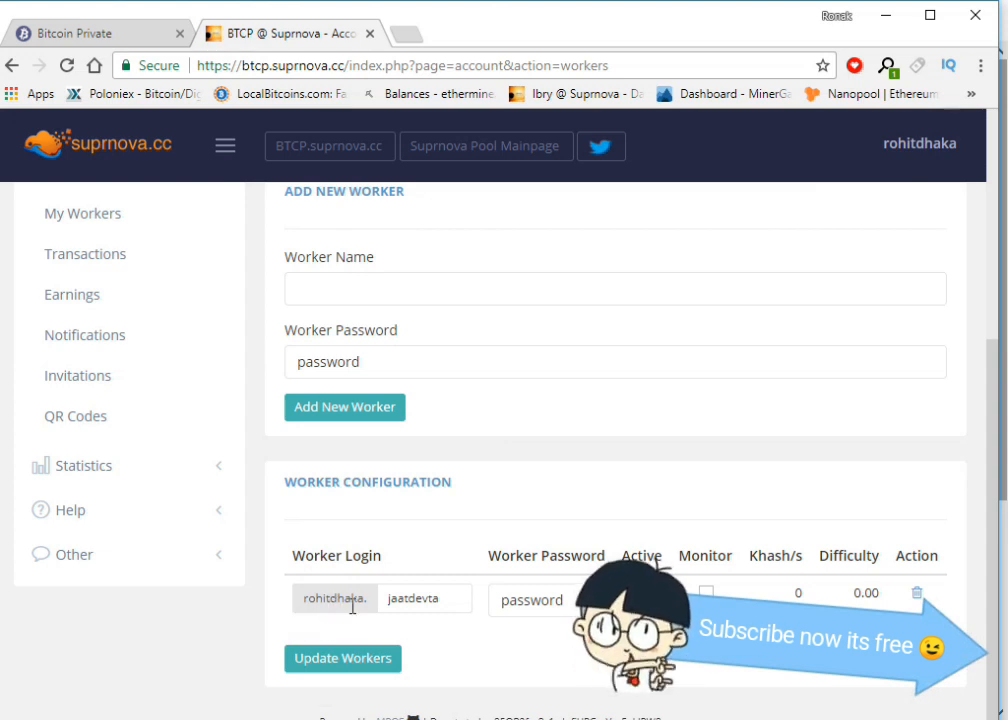
left_click(918, 144)
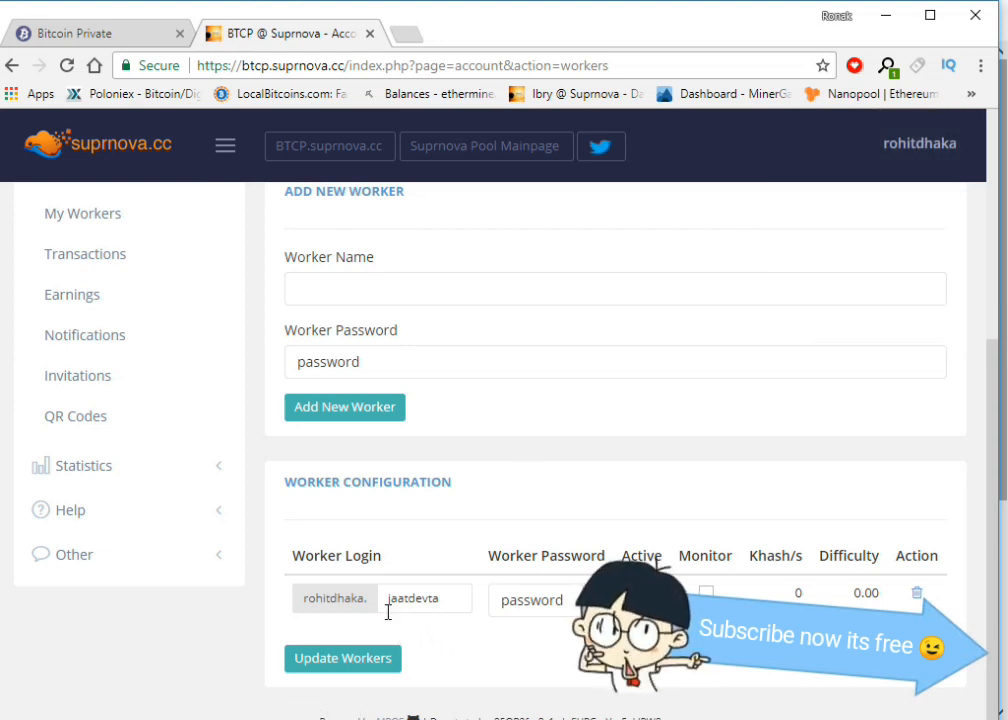
double_click(424, 600)
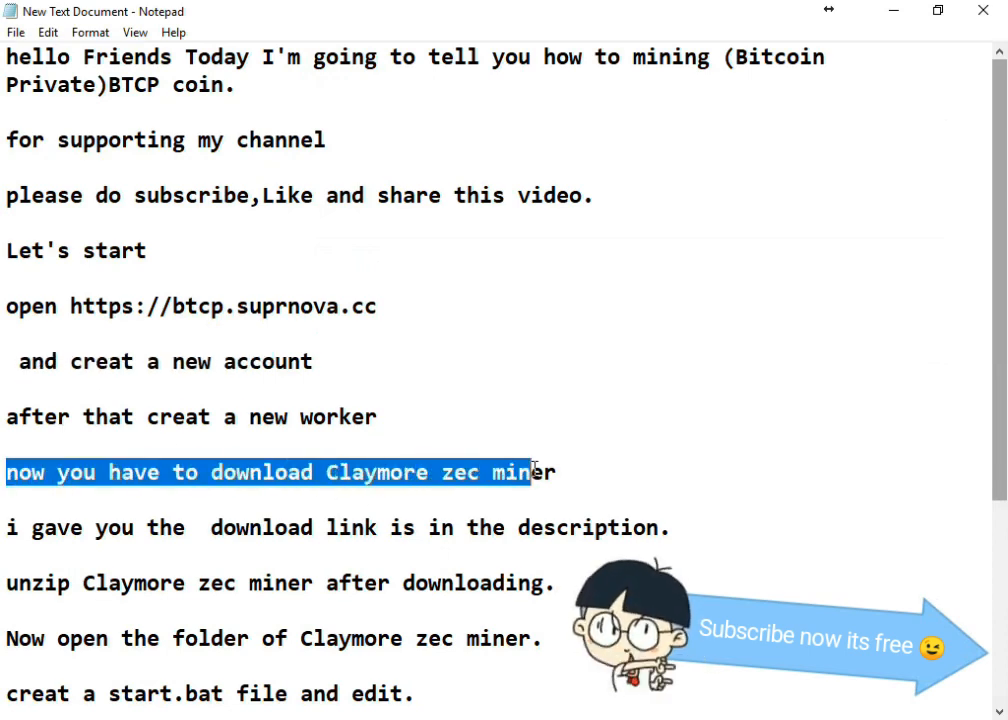
scroll("down", 3)
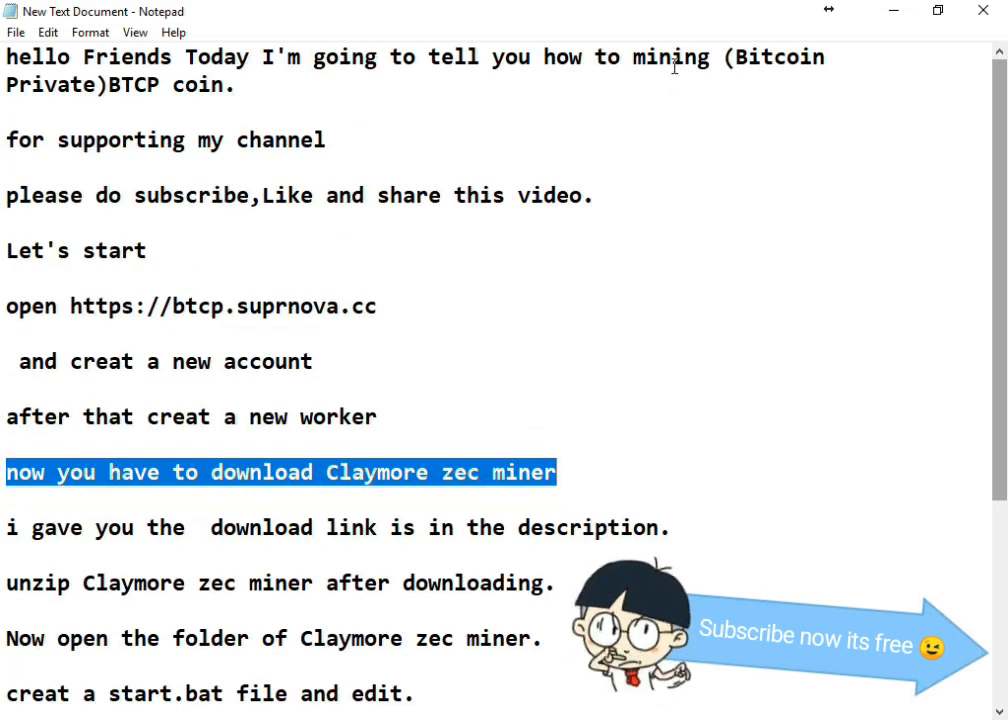
scroll("down", 3)
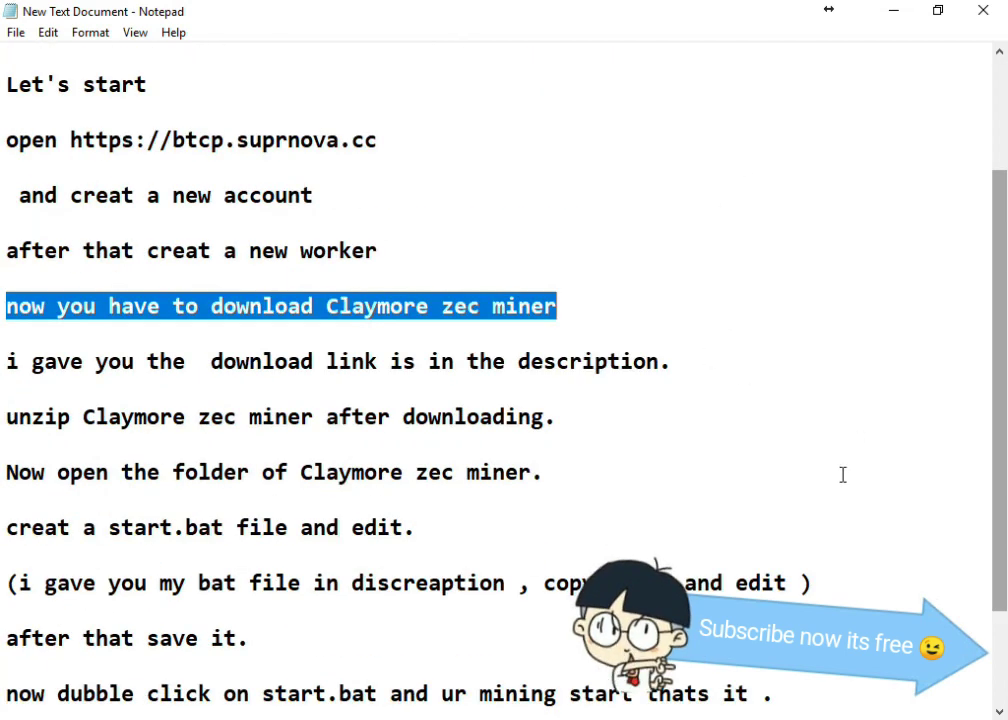
mouse_move(726, 418)
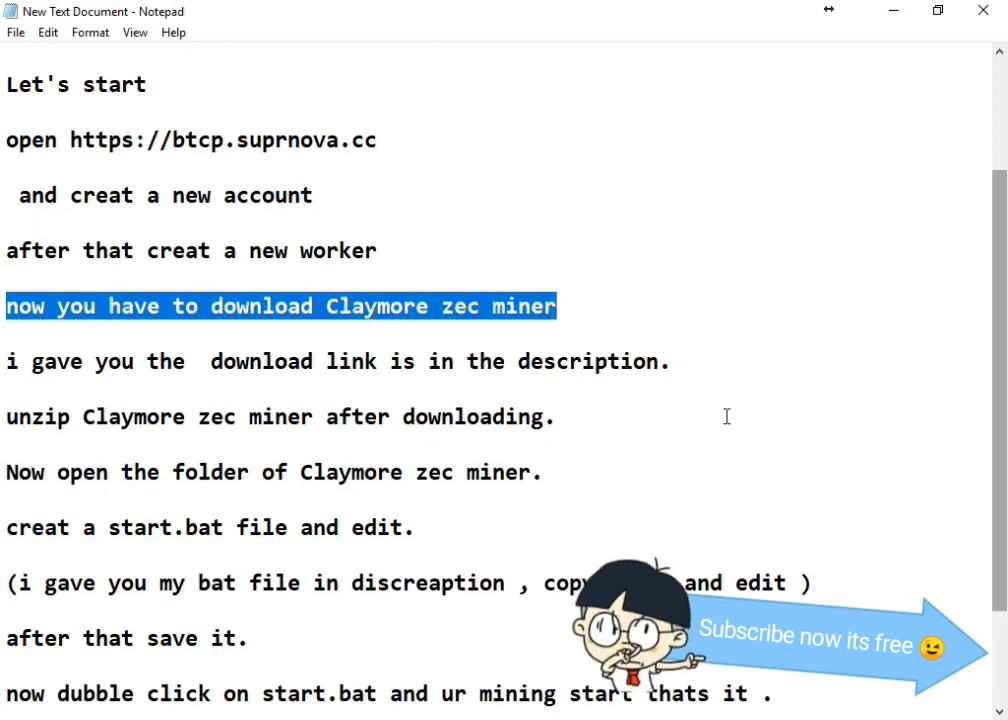
mouse_move(600, 264)
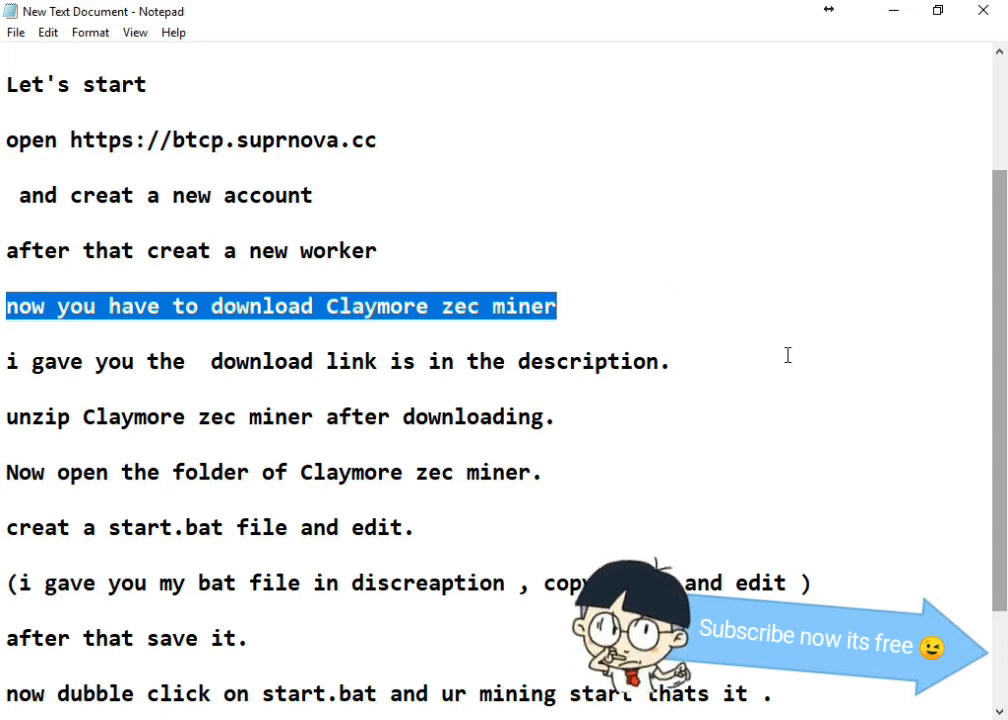
mouse_move(850, 270)
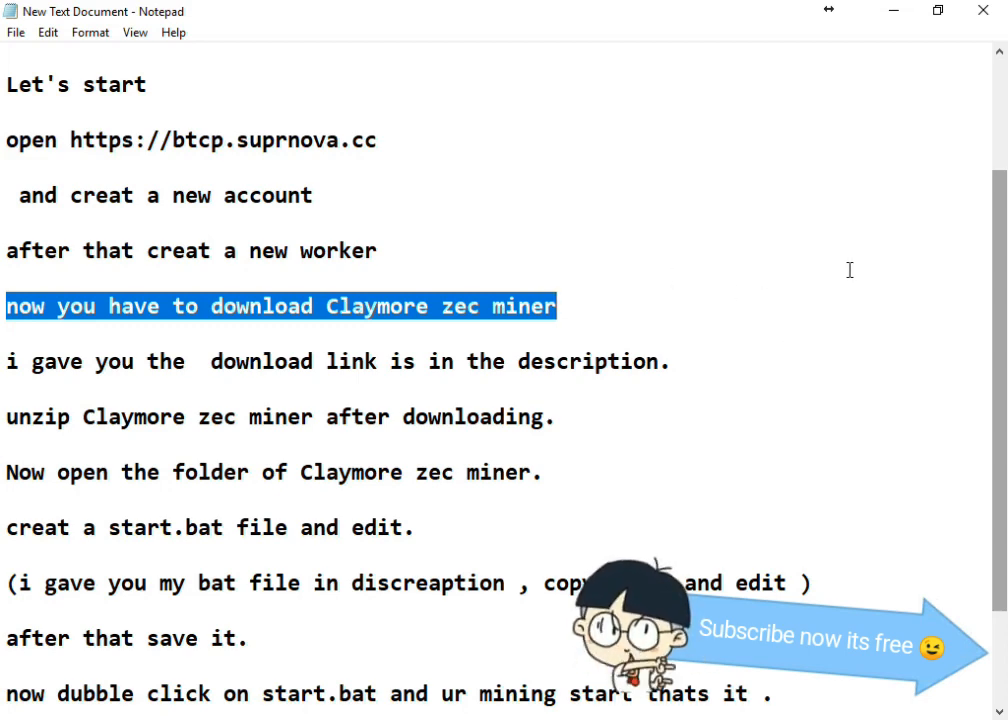
scroll("down", 3)
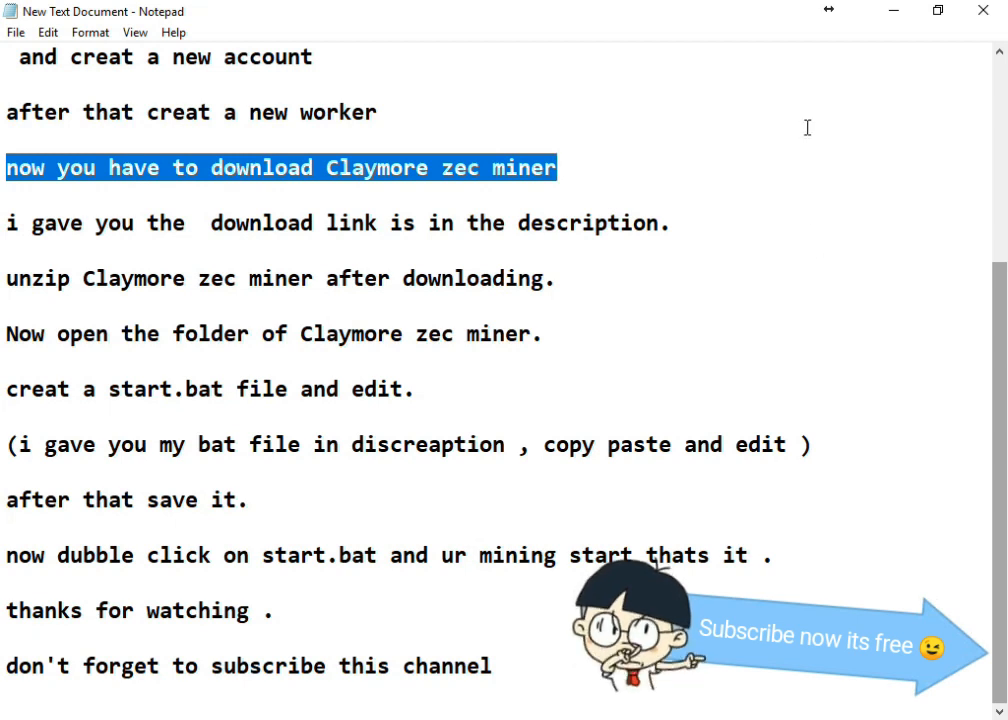
left_click(12, 248)
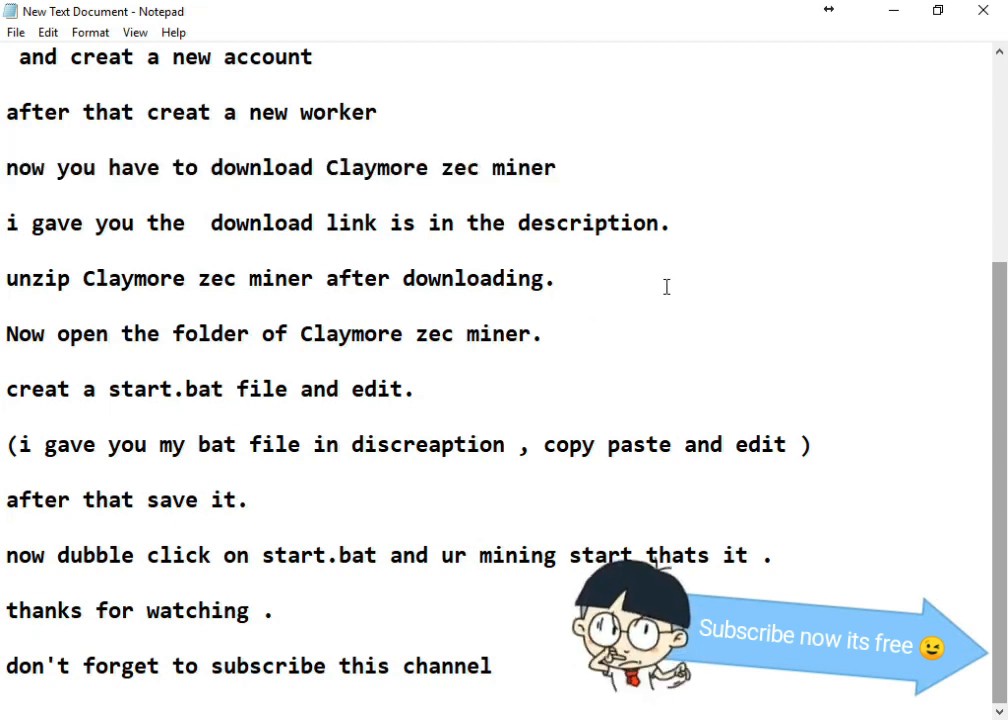
left_click(8, 140)
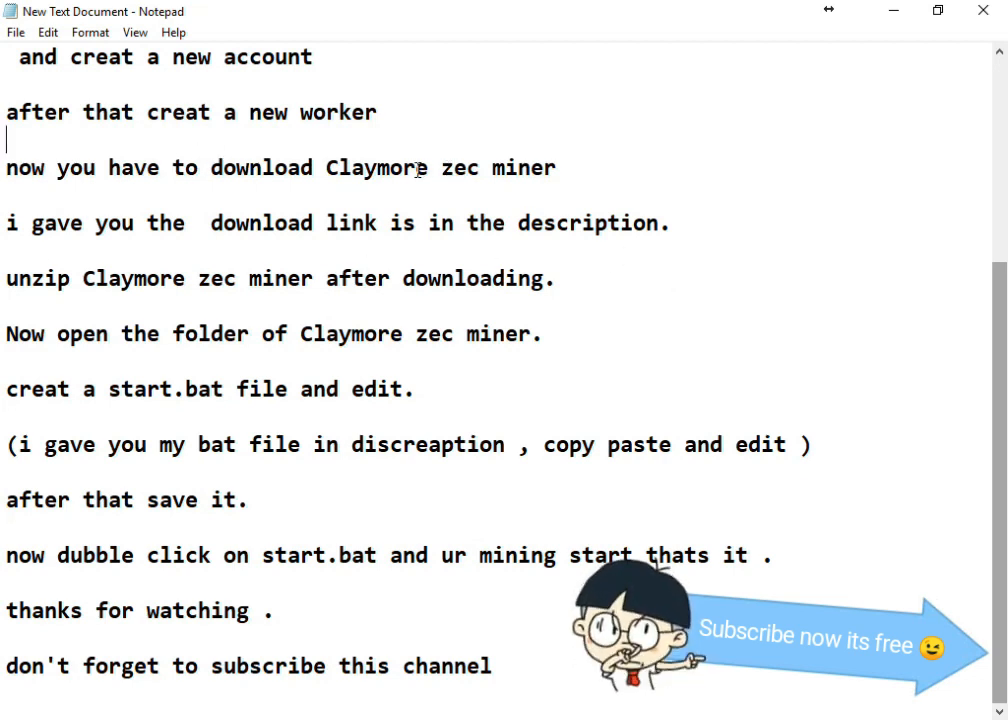
mouse_move(96, 300)
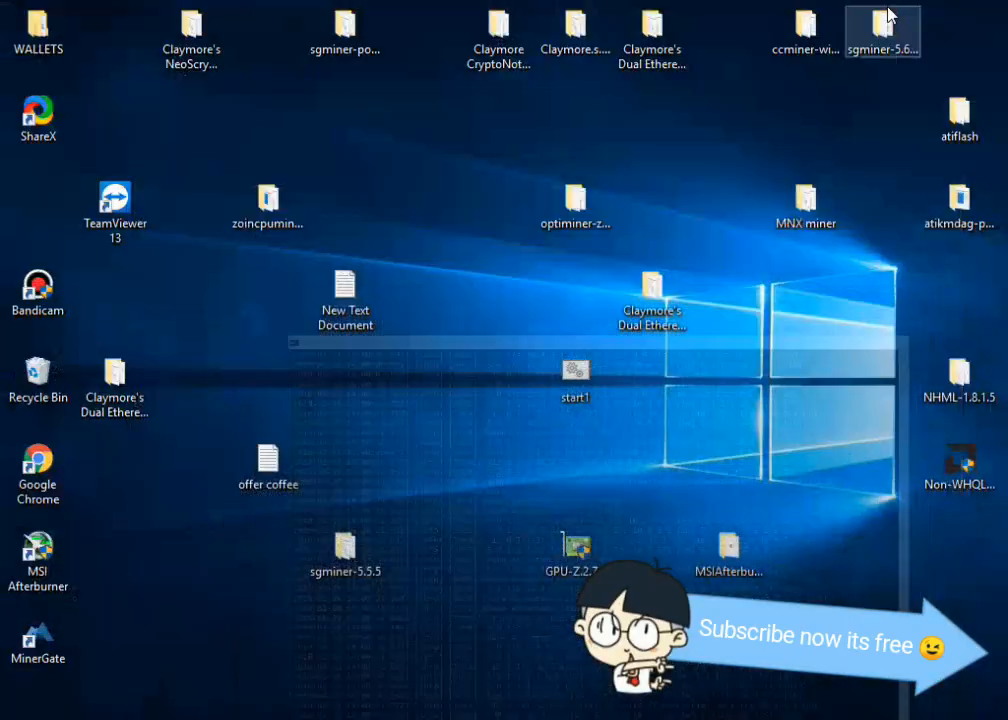
mouse_move(116, 446)
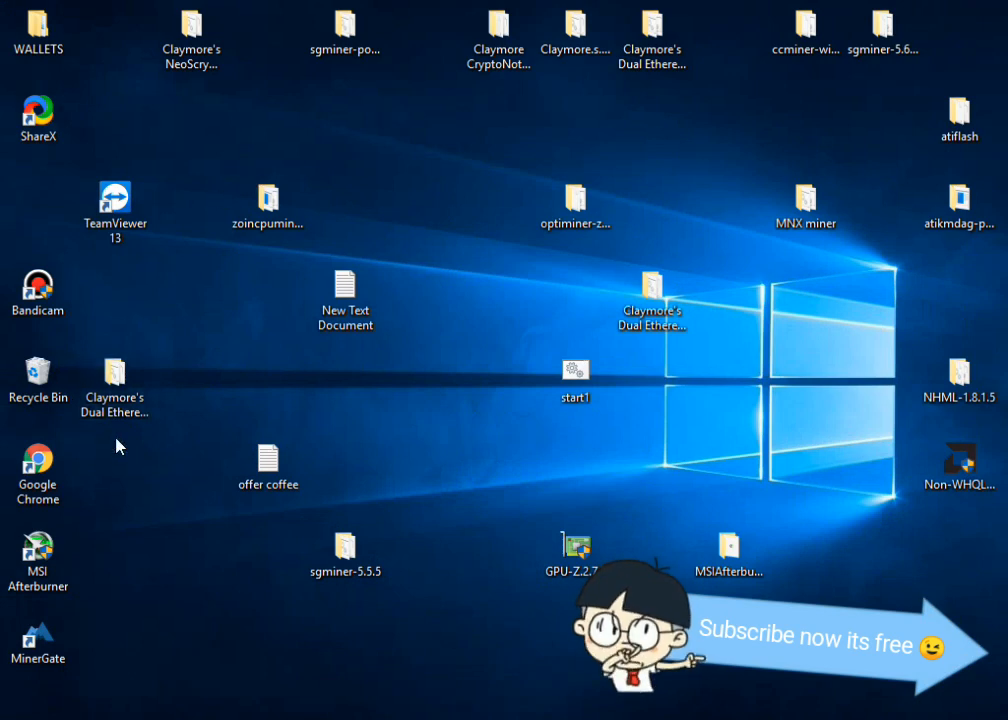
Step: Open the start batch file in the Claymore.s.BTG.AMD.GPU.Miner.v12.6 folder for editing in Notepad
left_click(572, 24)
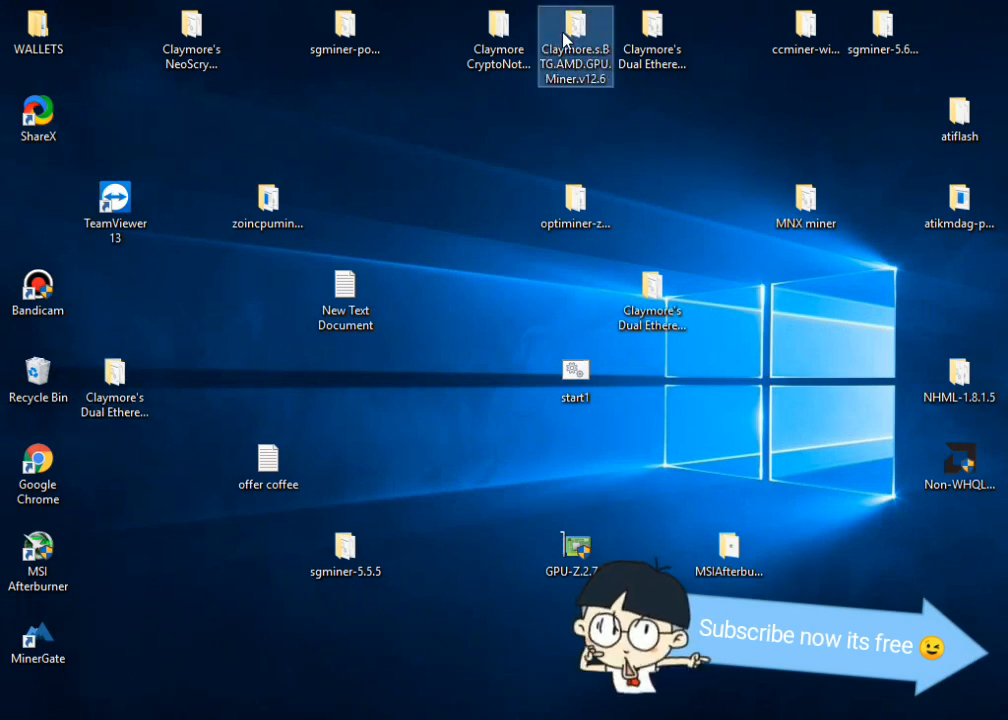
double_click(572, 28)
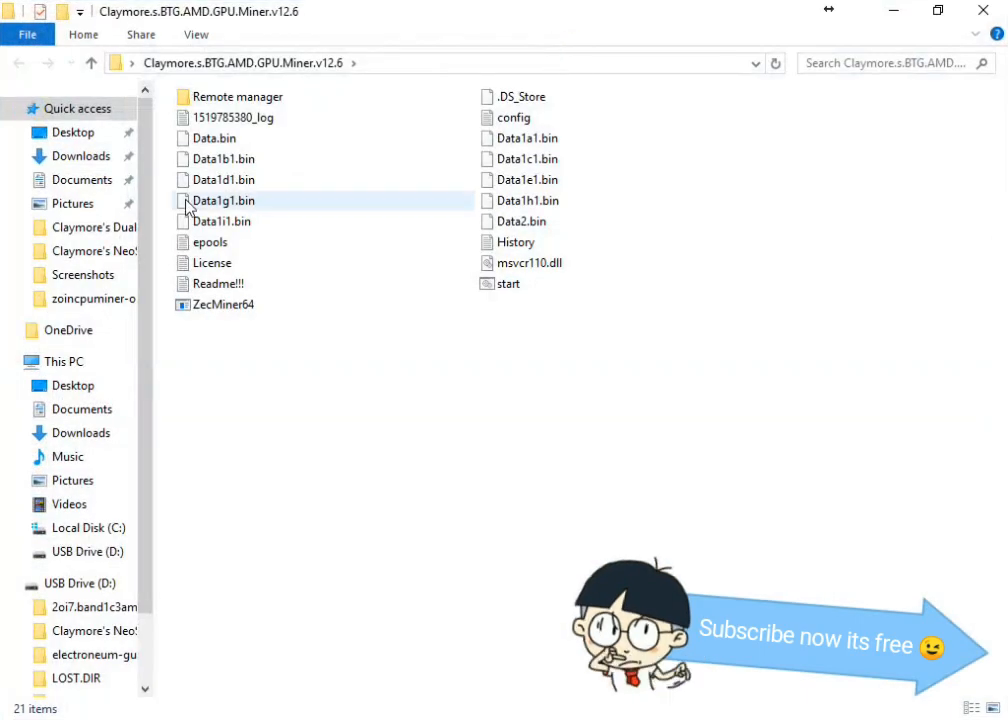
left_click(508, 284)
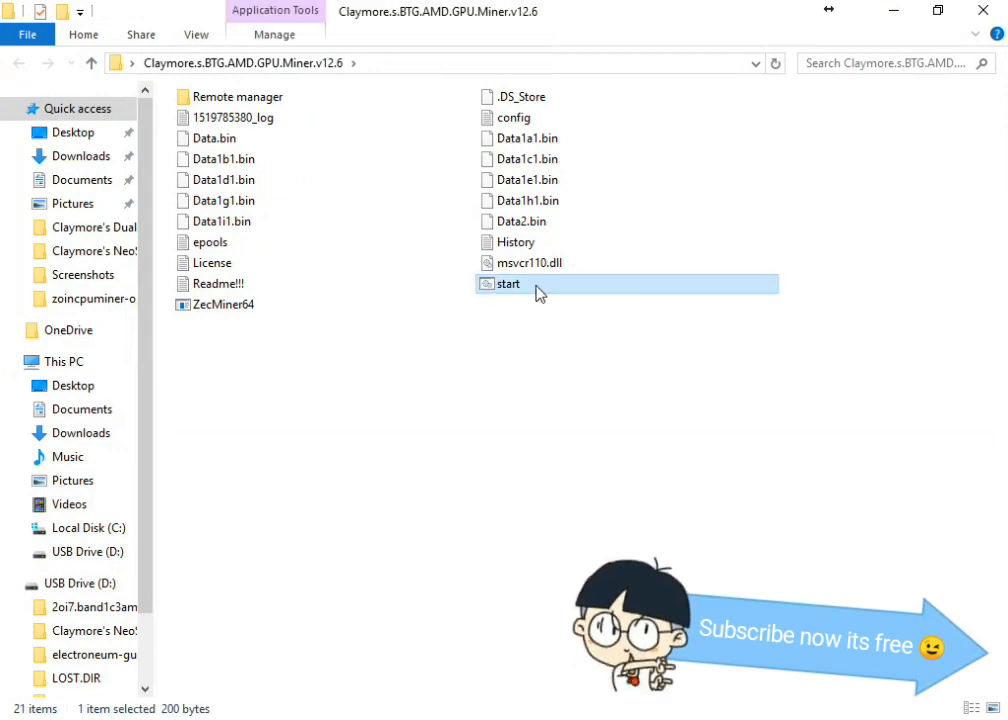
double_click(508, 284)
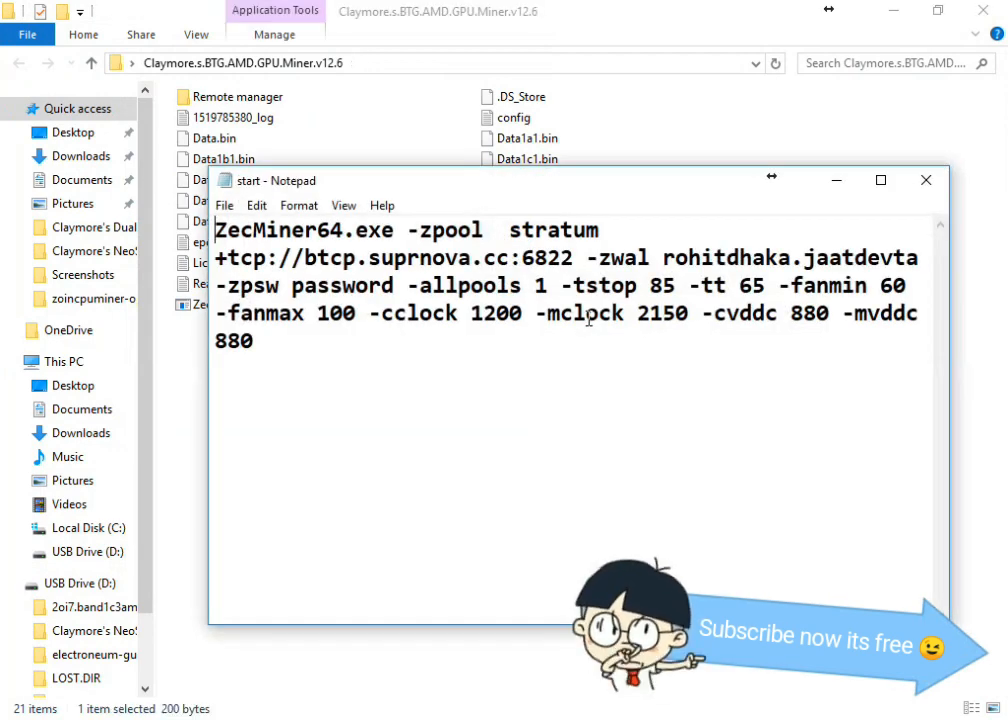
left_click_drag(290, 180, 224, 112)
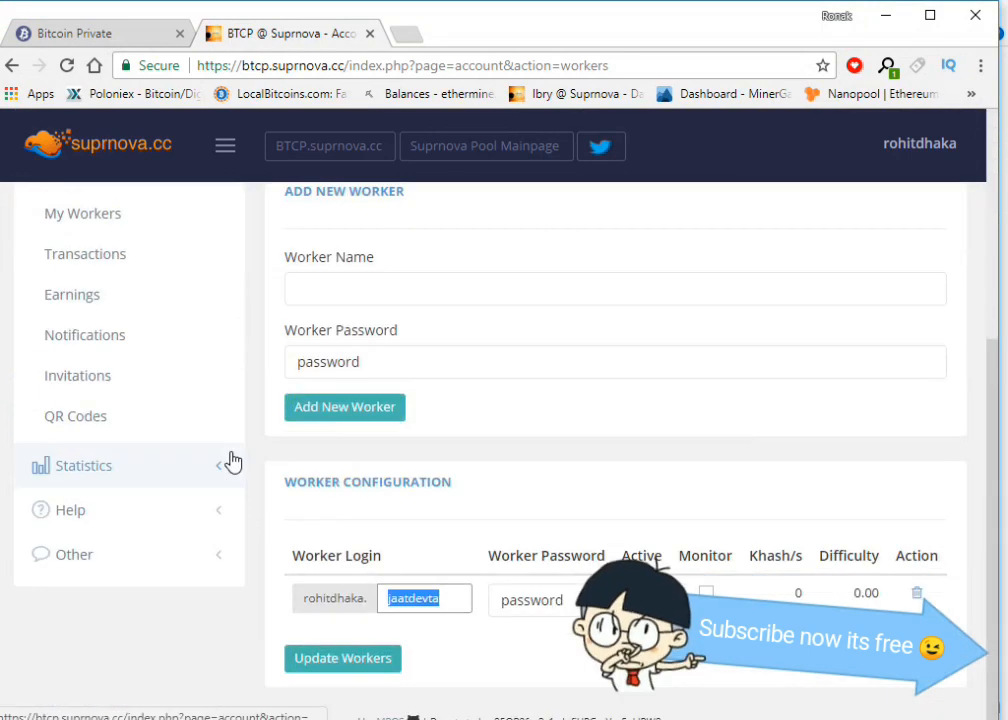
Step: Open the Suprnova Getting Started guide showing the recommended stratum address
left_click(70, 510)
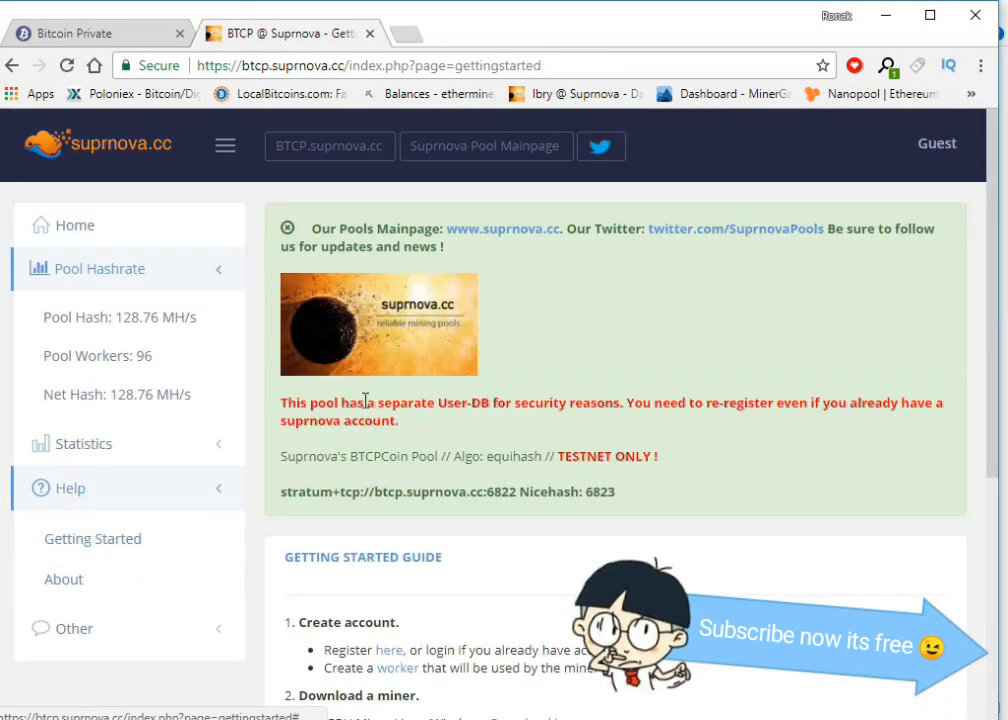
scroll("down", 3)
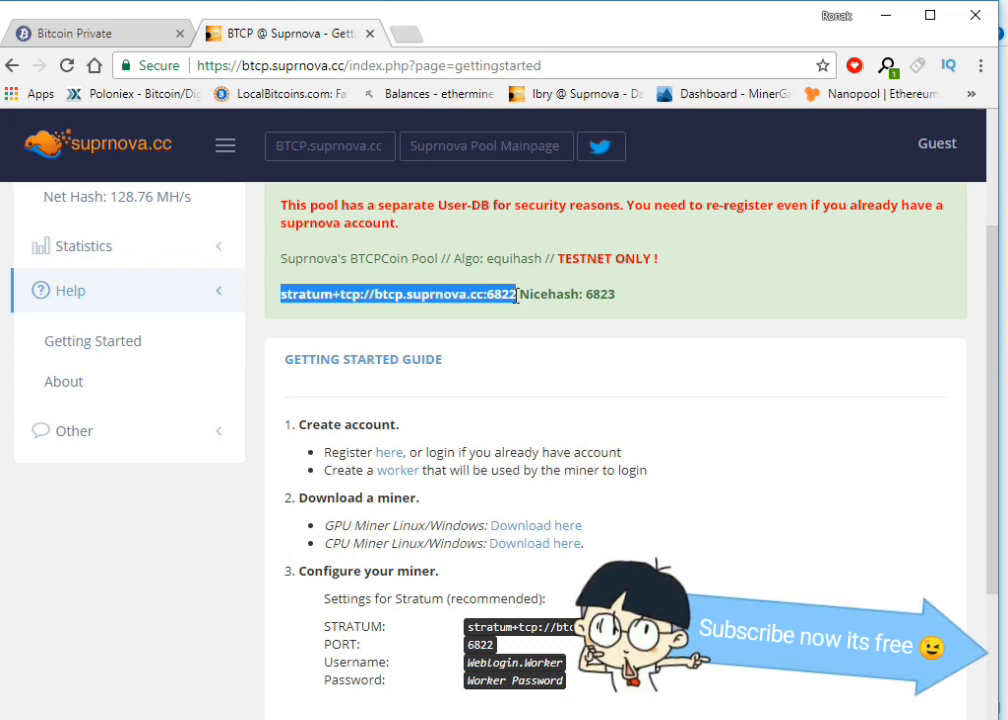
Step: Copy the guide's stratum address and mark the -zpool address in the batch file
right_click(480, 296)
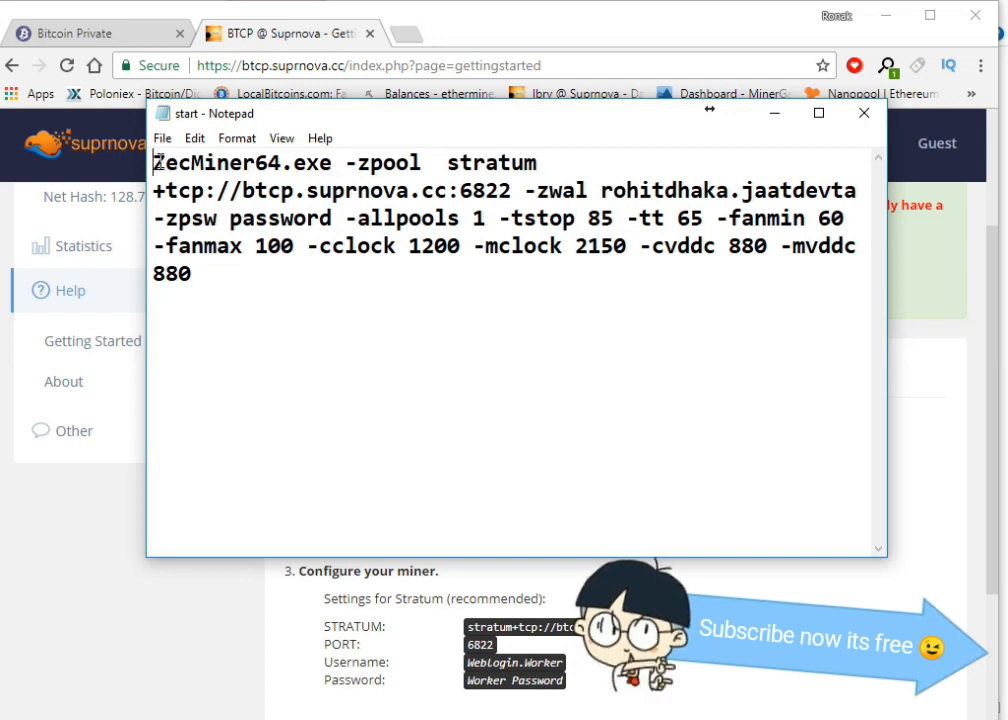
left_click_drag(154, 162, 420, 162)
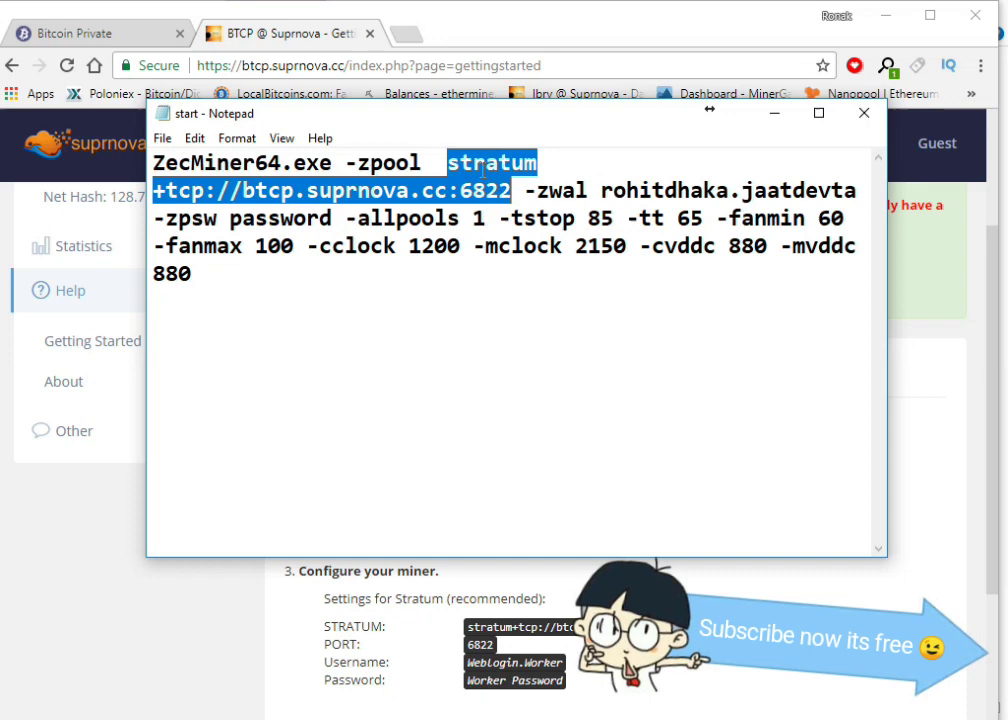
left_click(512, 190)
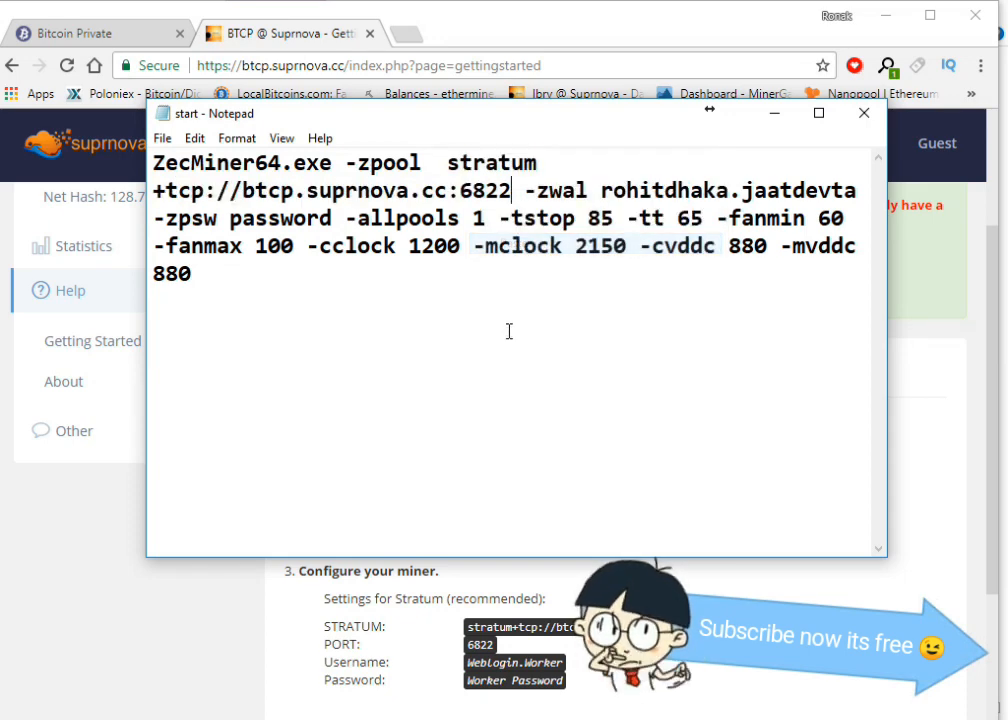
Step: Mark the -zwal option, its worker login, and the temperature, fan and clock tuning settings
double_click(560, 190)
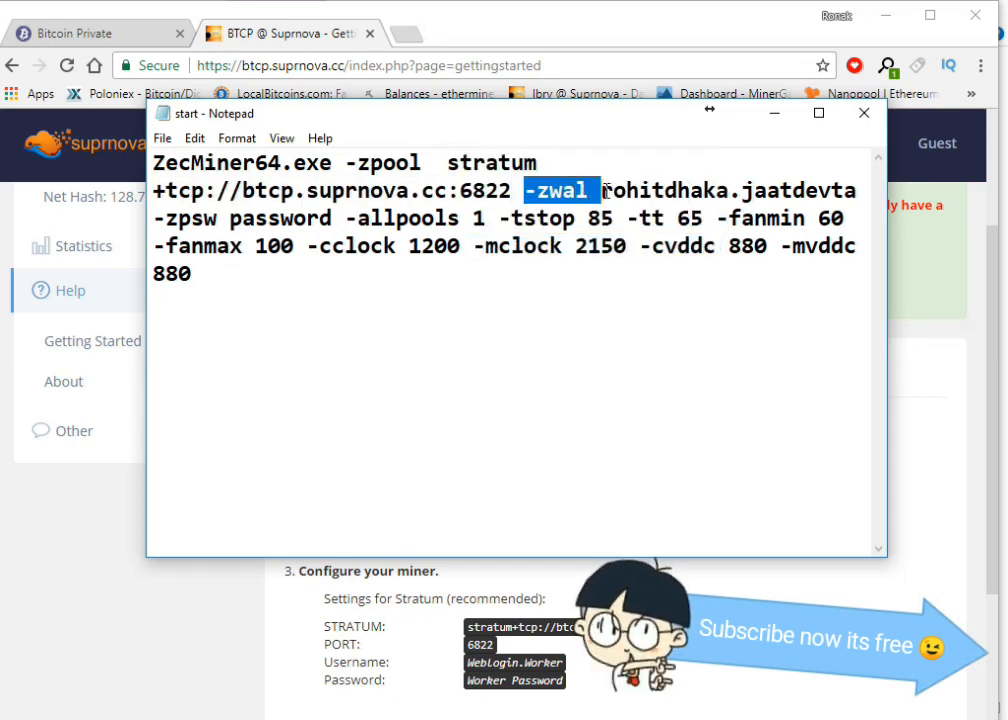
left_click(590, 190)
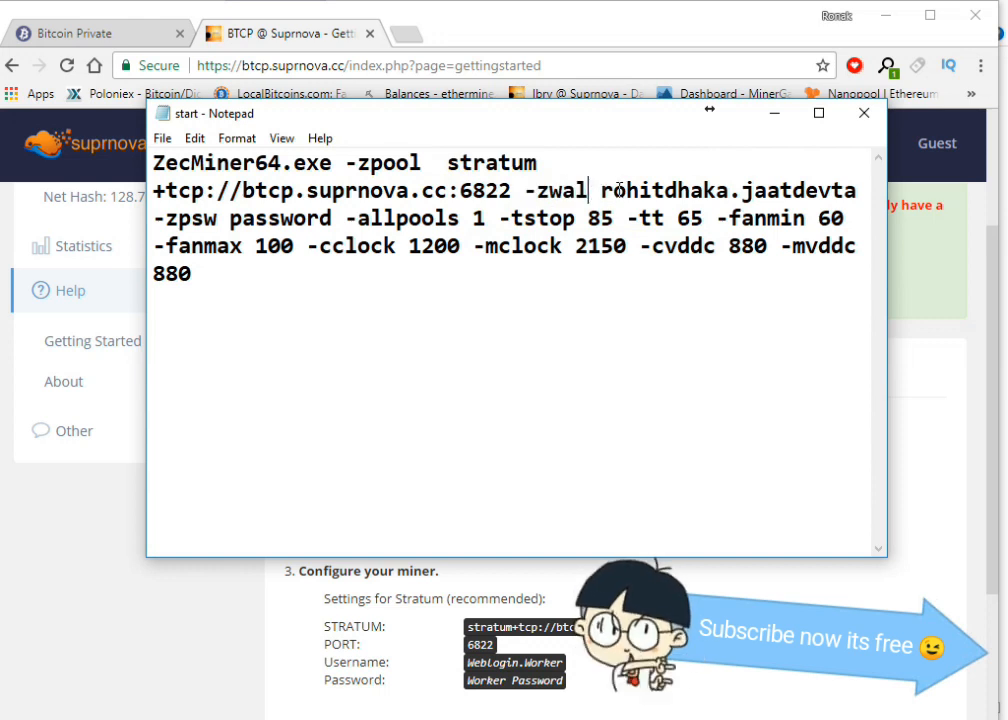
double_click(664, 190)
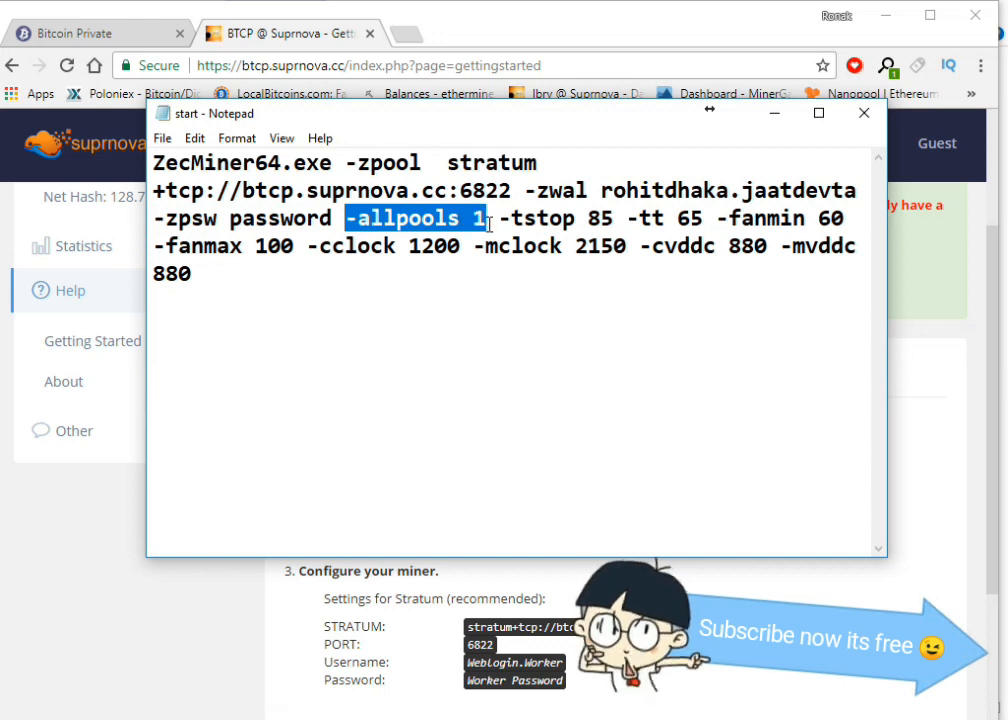
left_click_drag(490, 218, 496, 246)
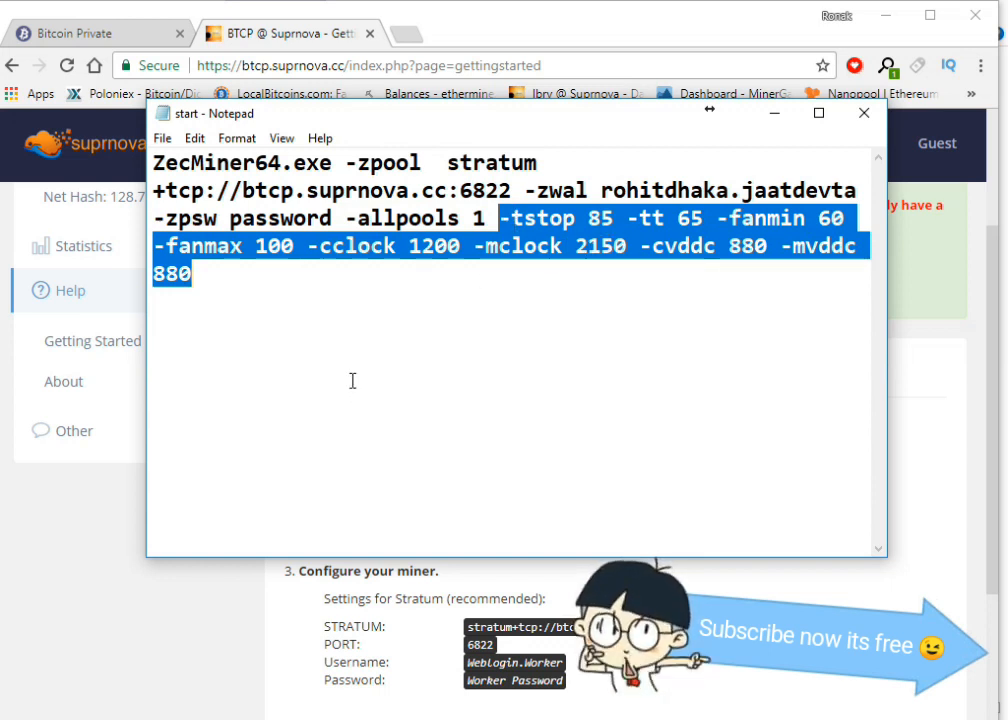
mouse_move(348, 378)
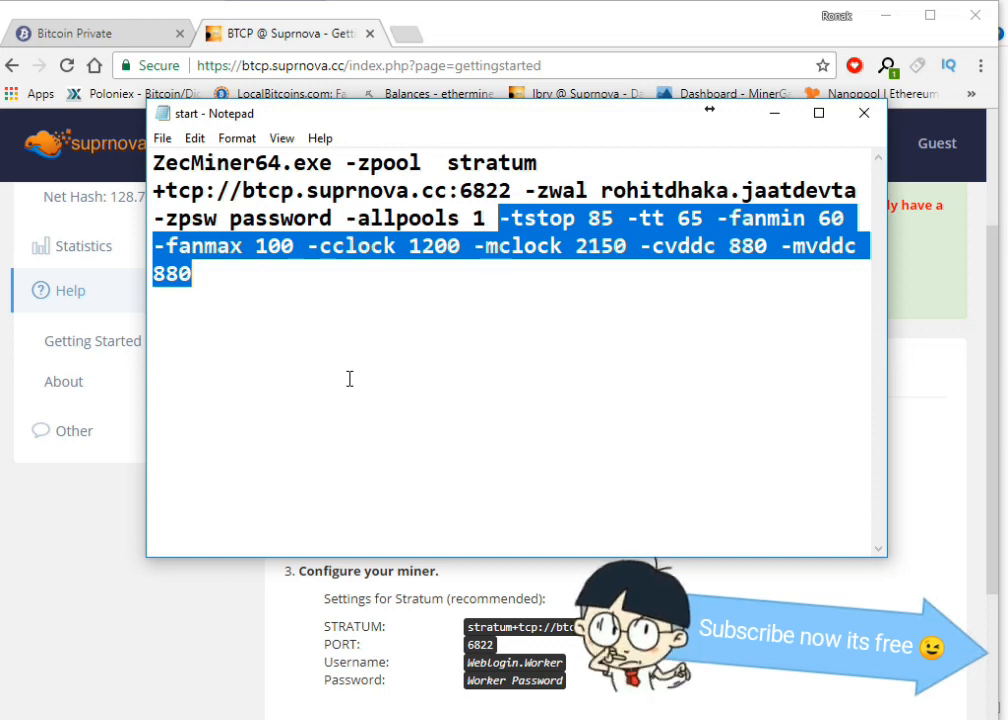
left_click(160, 138)
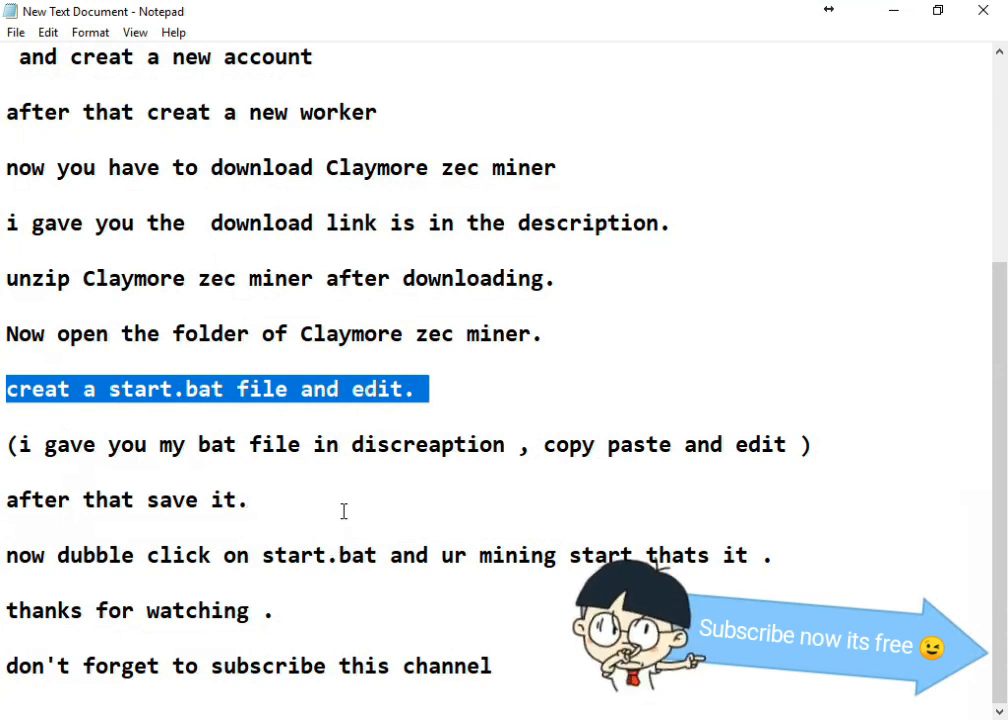
mouse_move(308, 530)
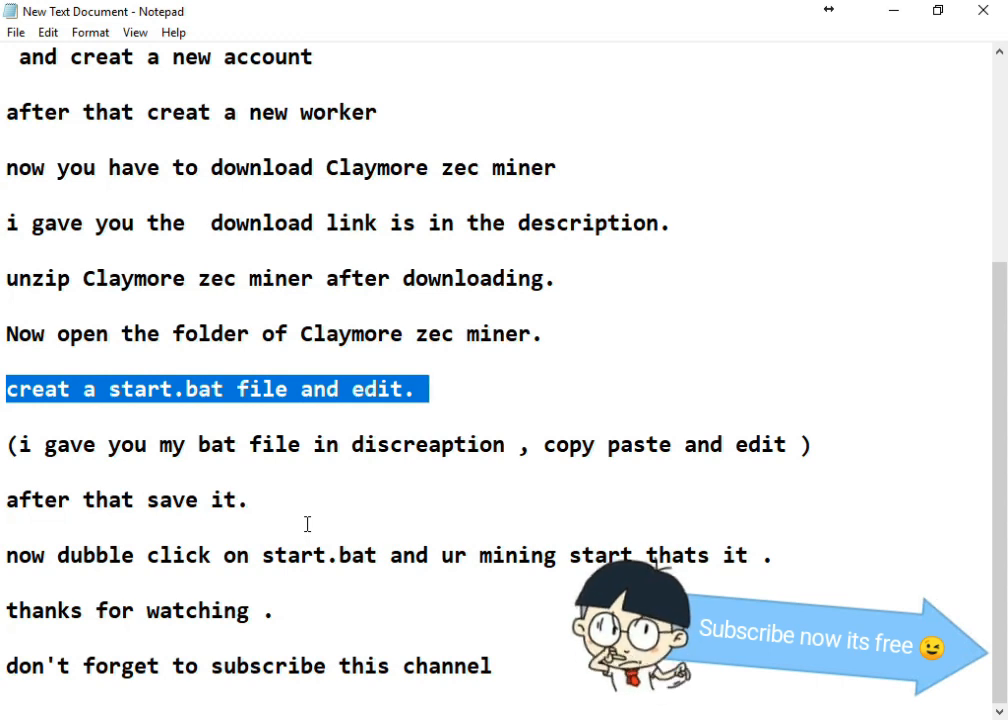
mouse_move(310, 514)
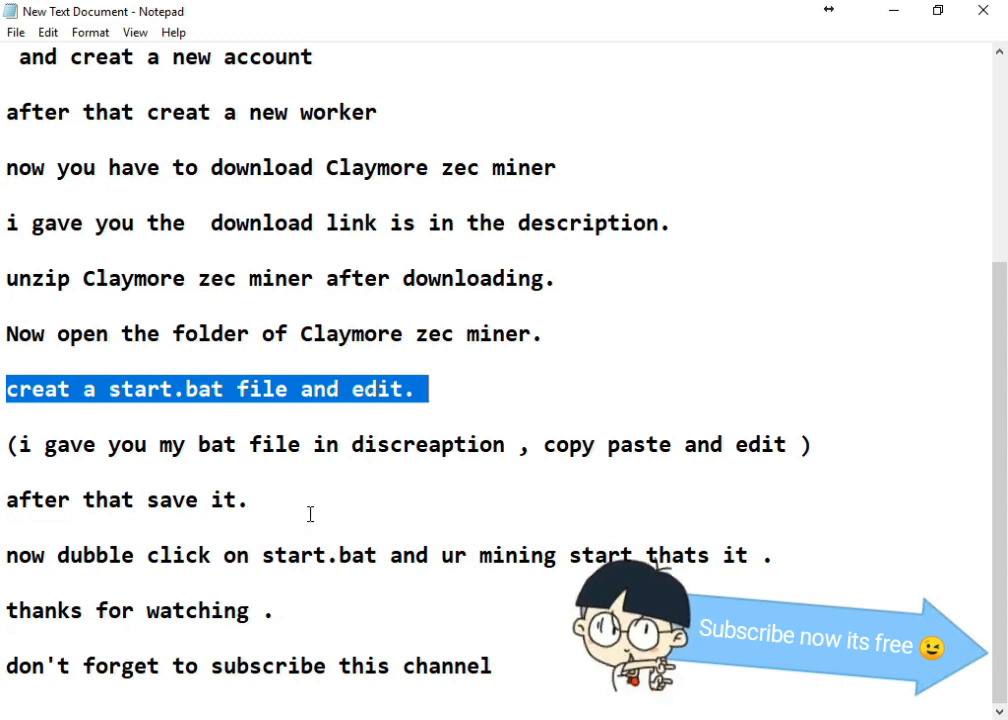
mouse_move(334, 492)
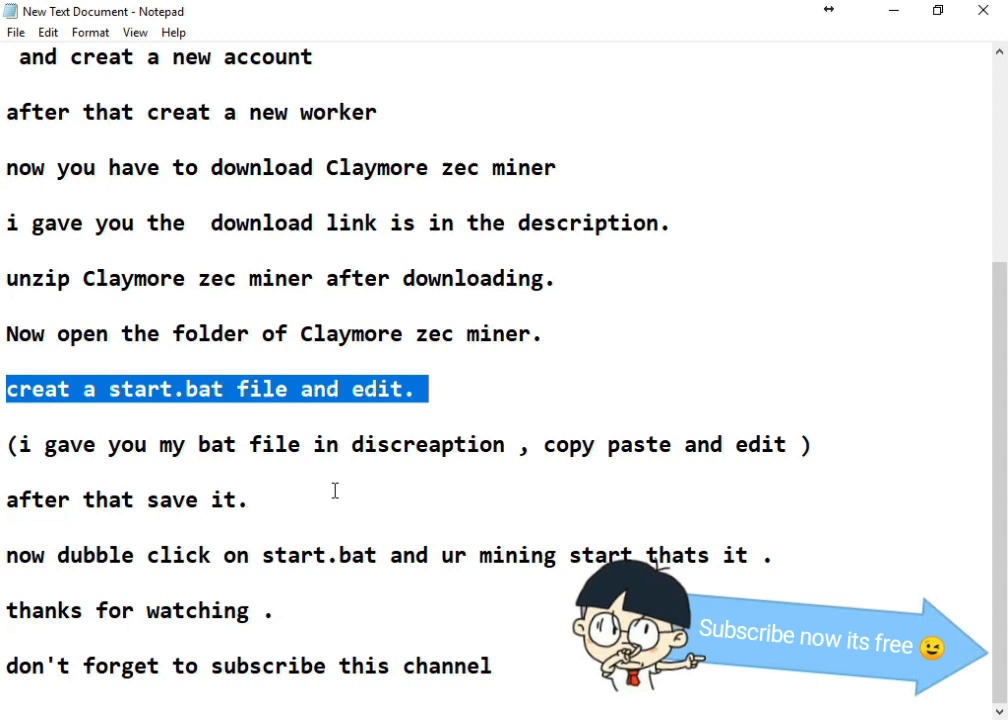
mouse_move(284, 500)
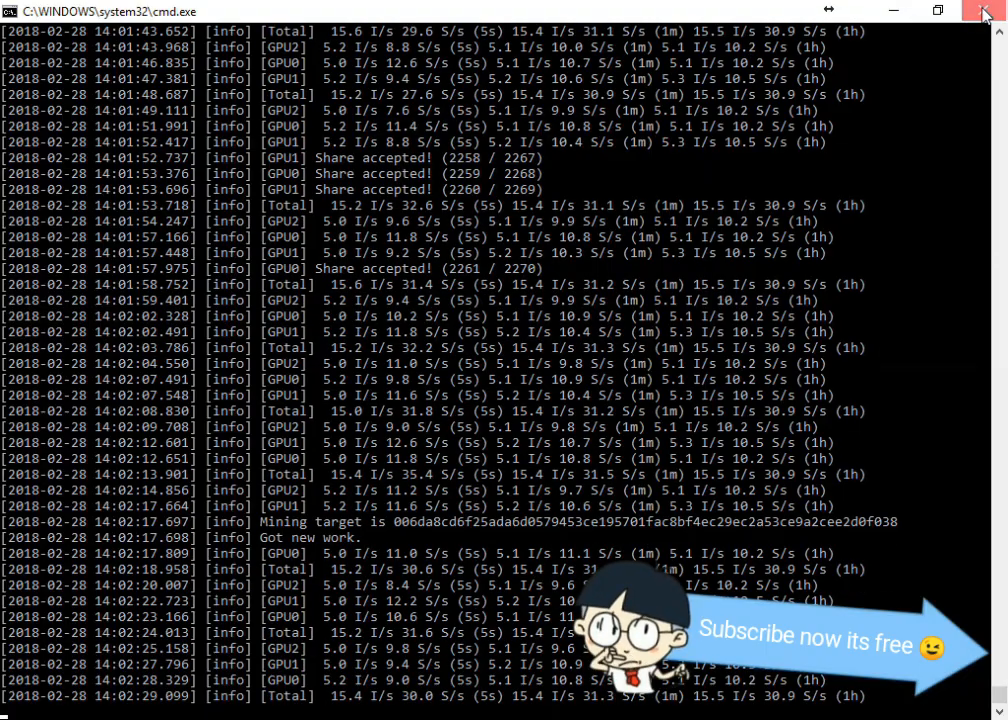
Step: Launch start.bat in the Claymore miner folder so ZecMiner64 runs in a command window
left_click(984, 12)
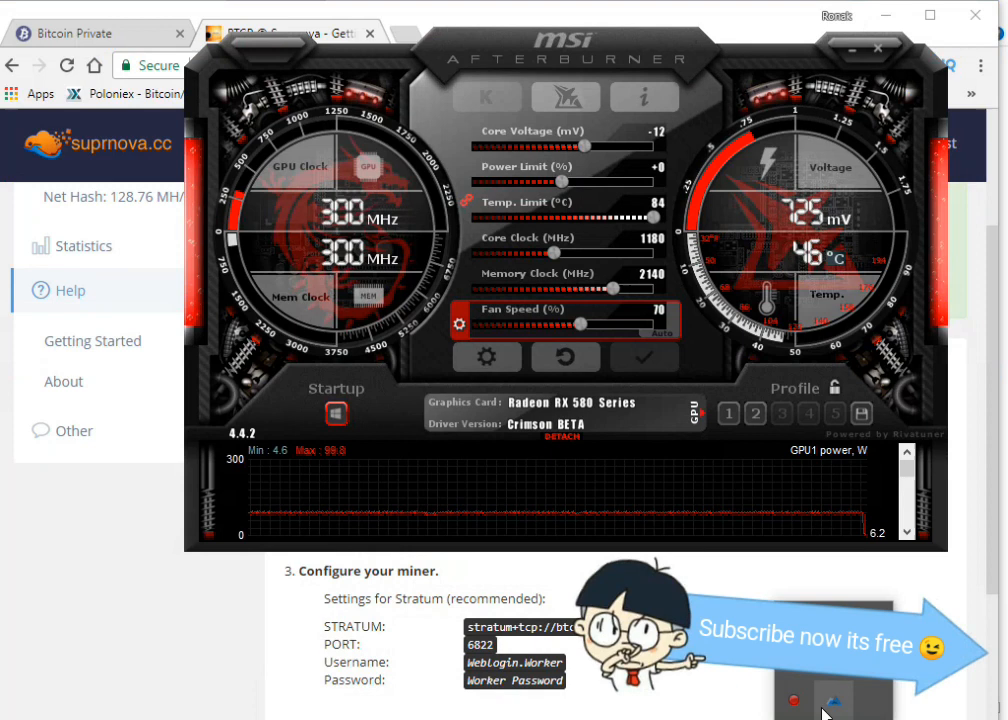
left_click(564, 356)
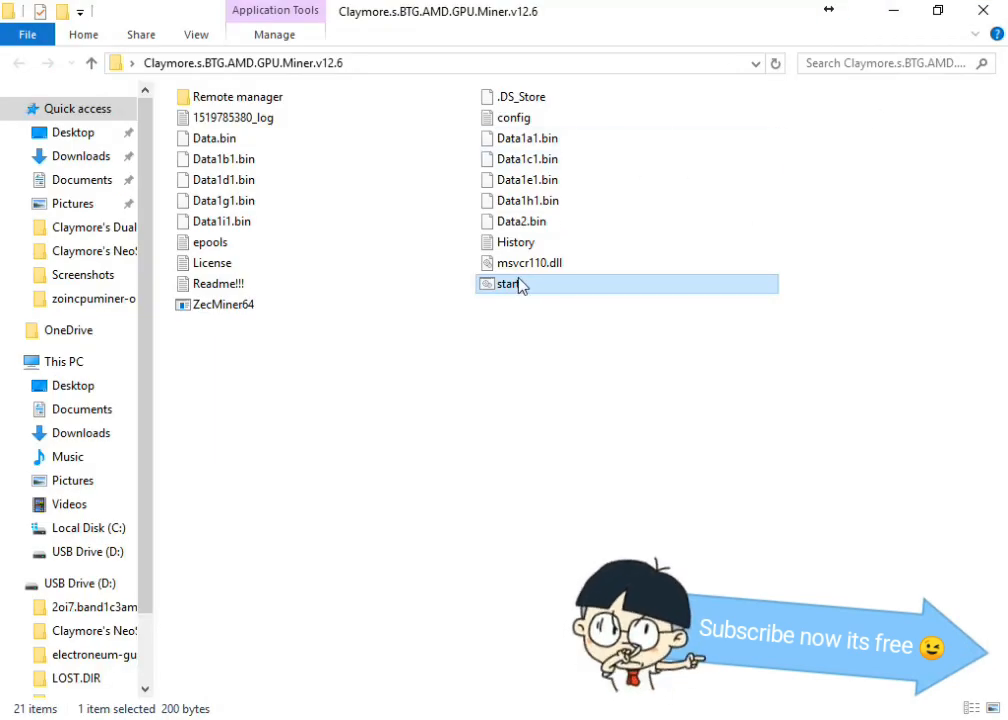
double_click(504, 284)
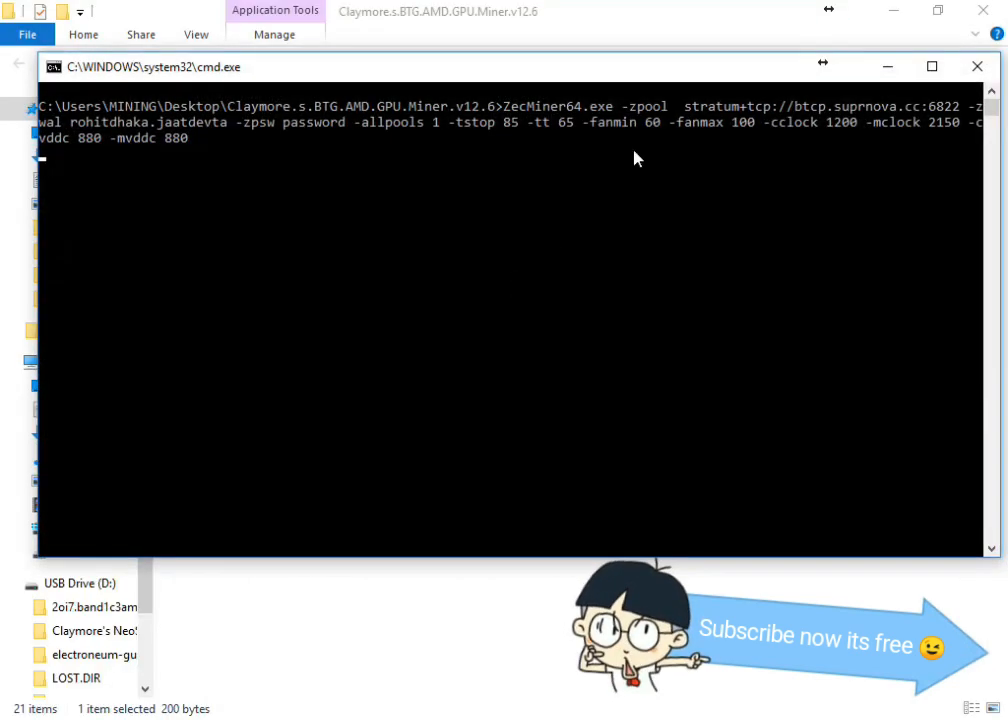
left_click(932, 66)
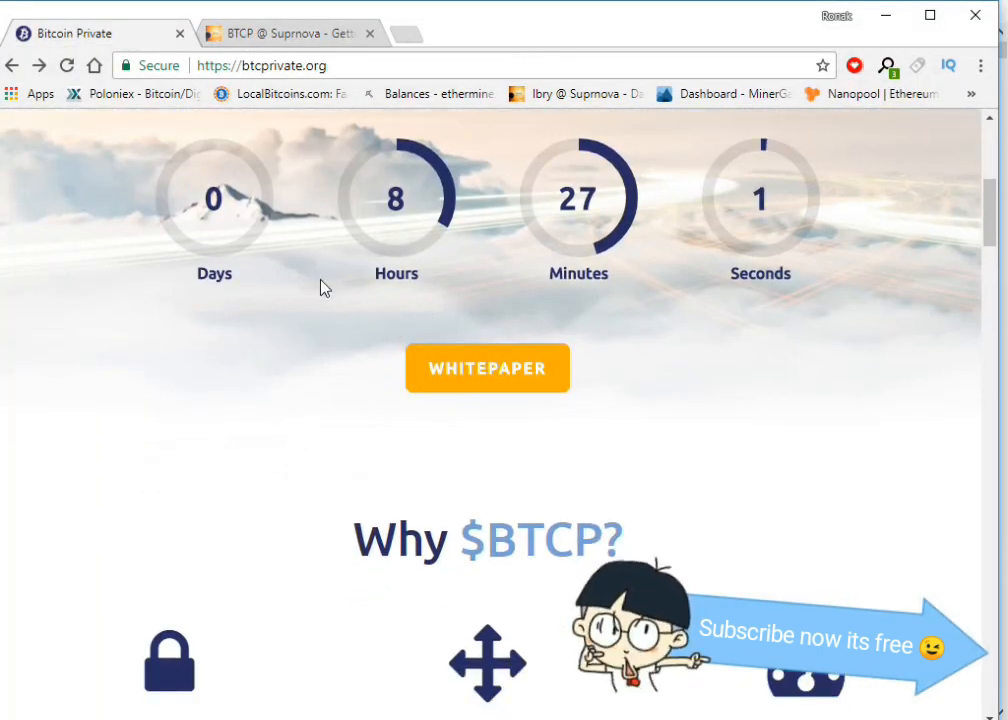
left_click(284, 32)
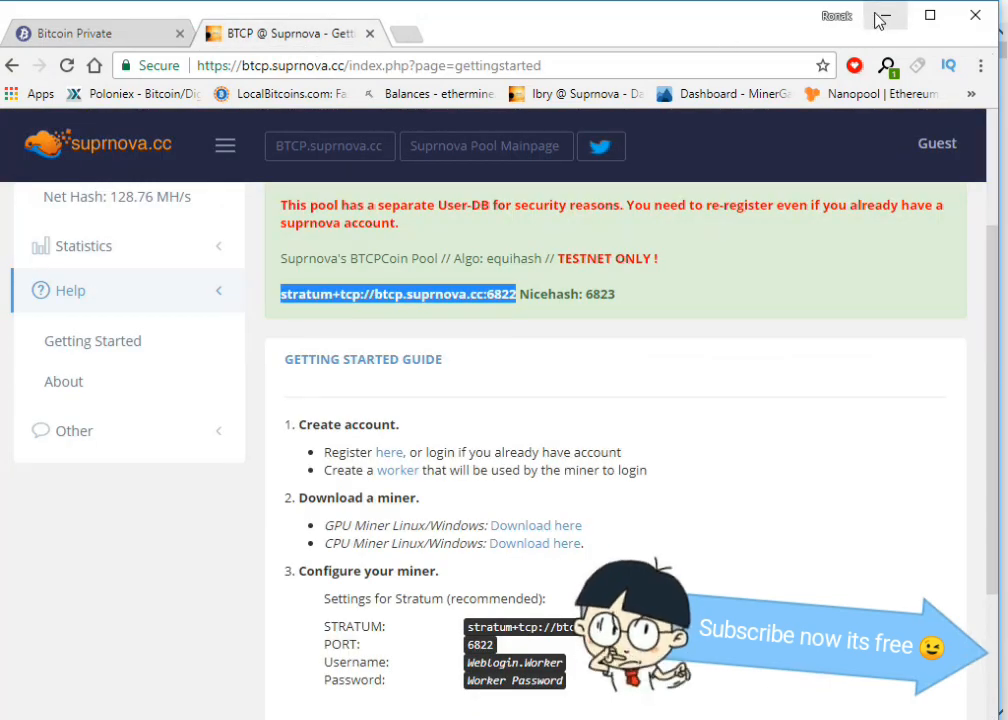
left_click(76, 32)
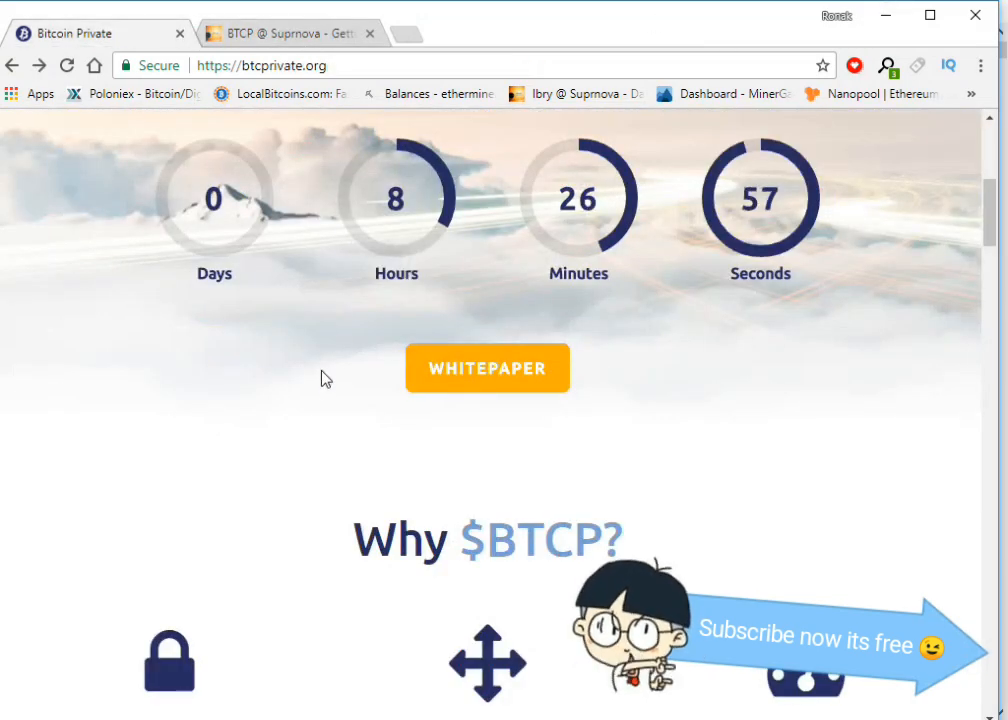
left_click(290, 32)
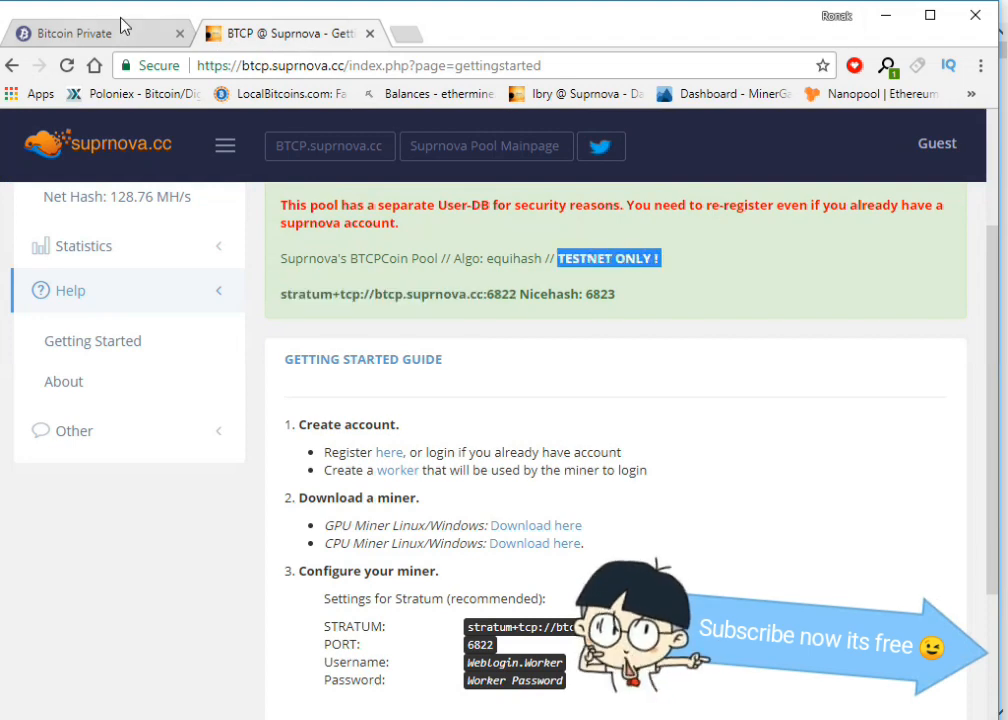
left_click(90, 32)
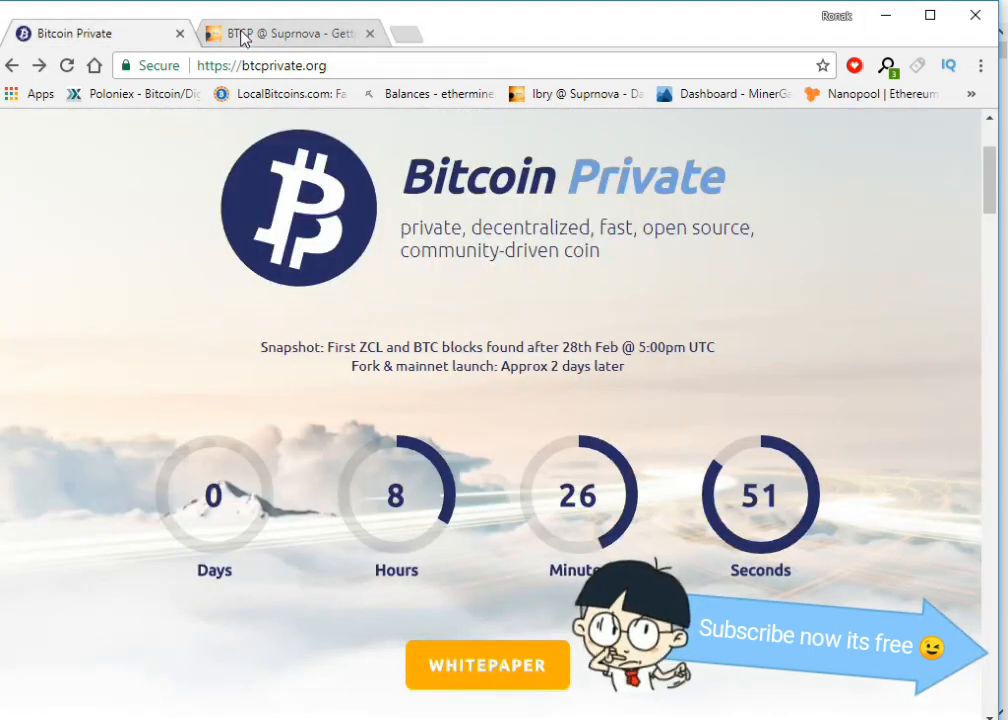
scroll("down", 3)
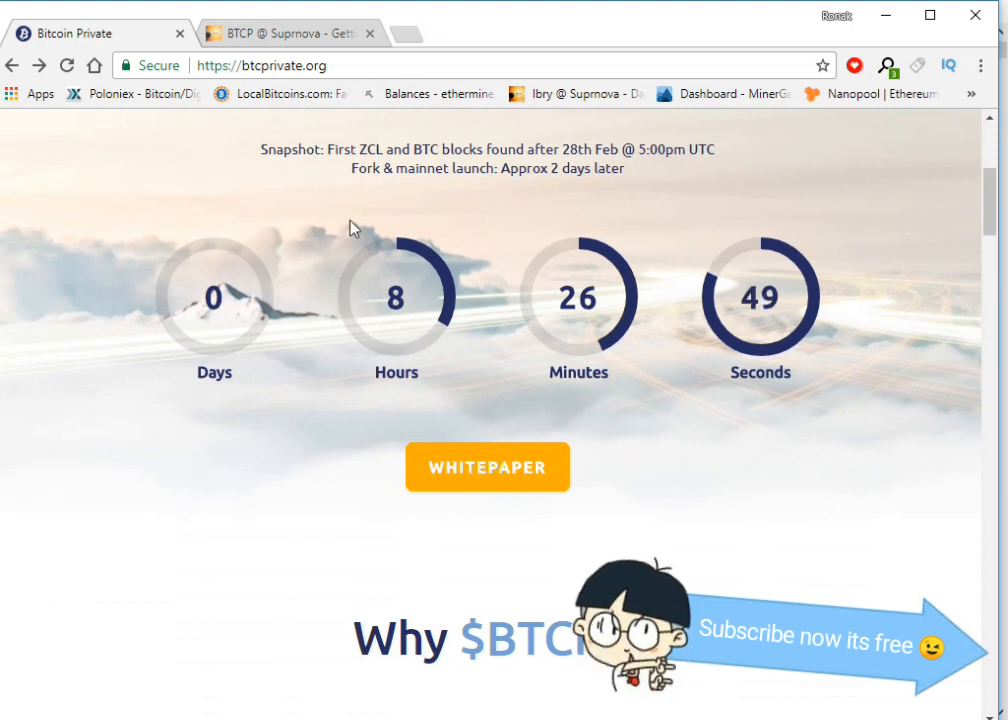
mouse_move(476, 276)
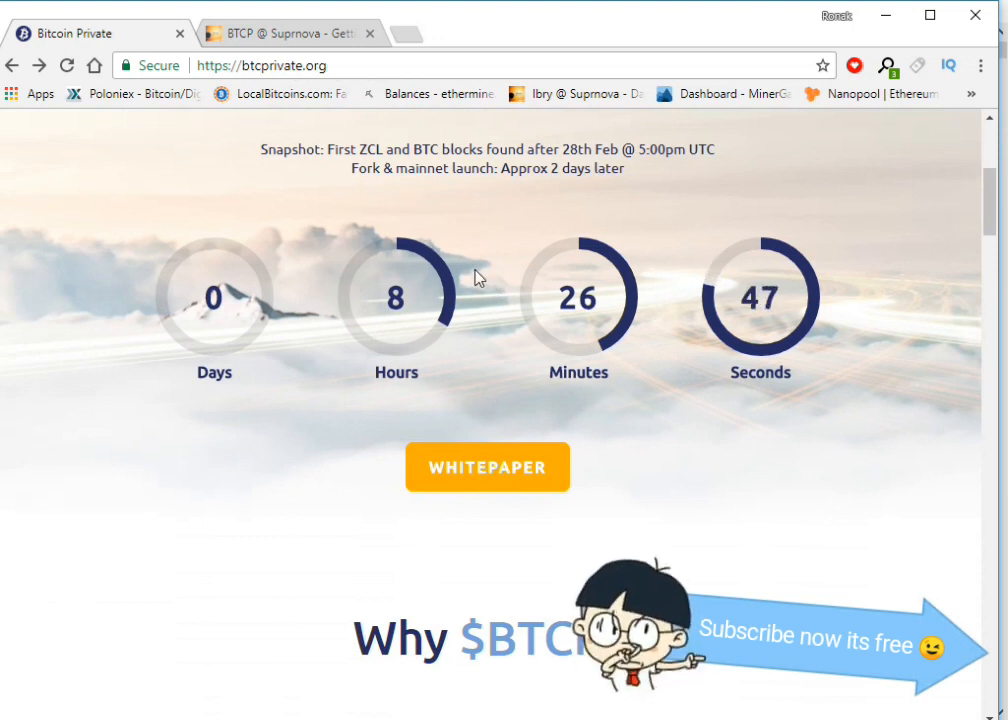
mouse_move(864, 234)
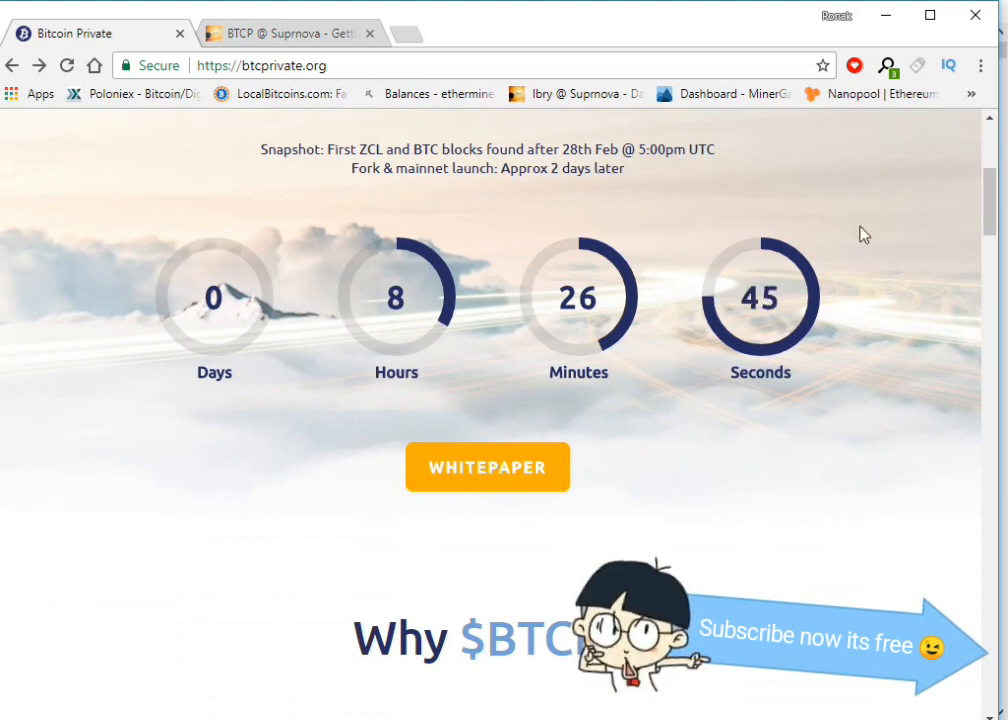
left_click(284, 32)
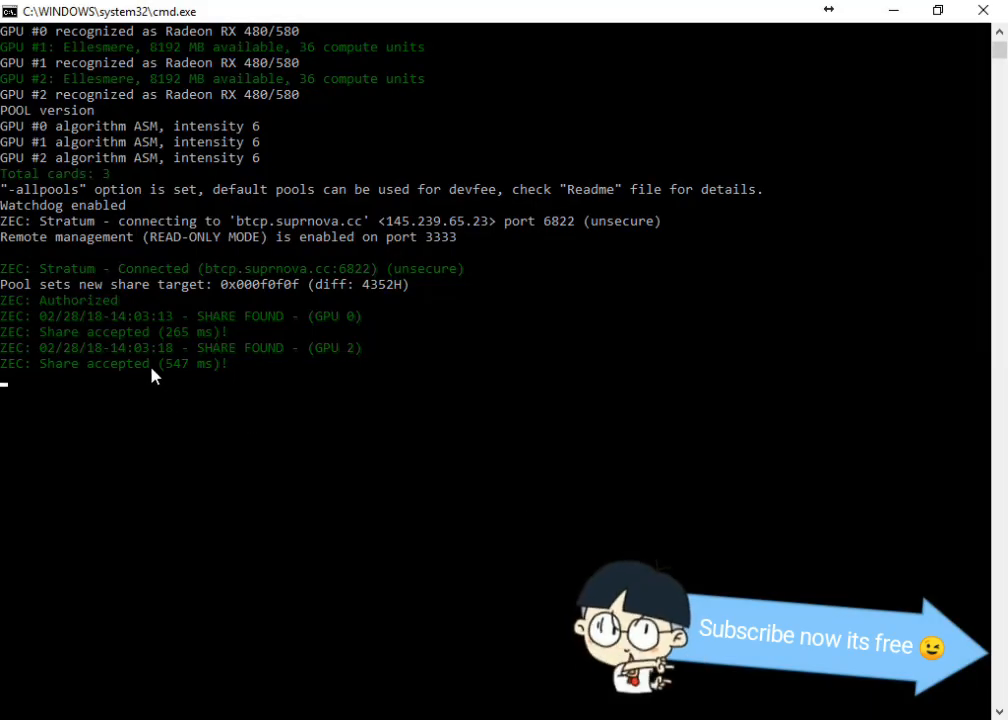
mouse_move(264, 460)
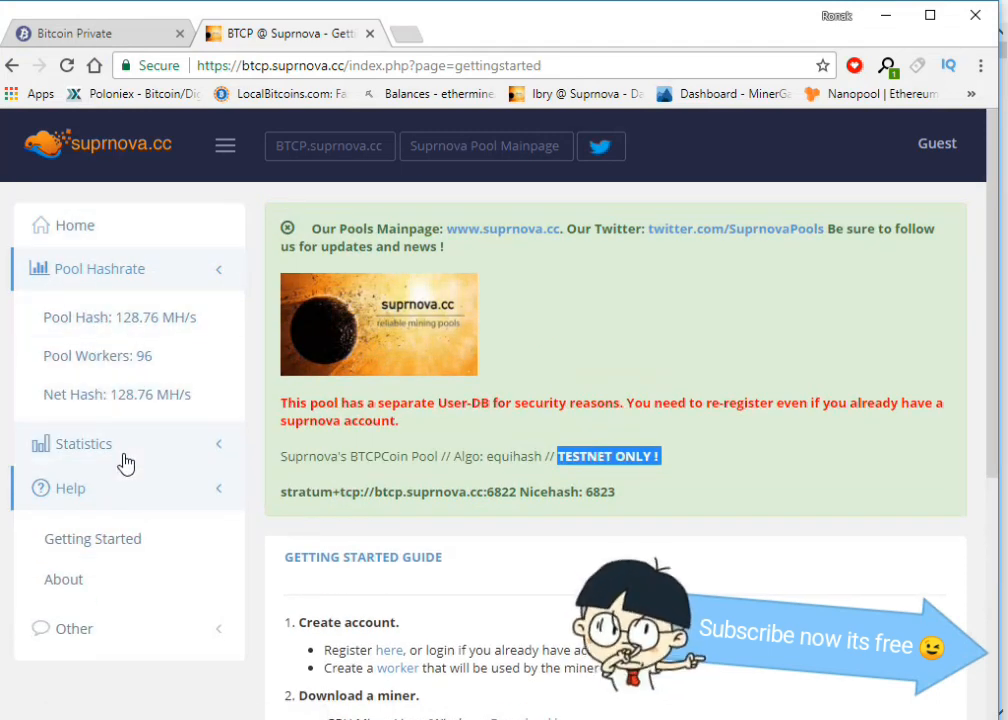
Step: Log in to the Suprnova BTCP pool from the Guest menu to reach the account dashboard
left_click(936, 144)
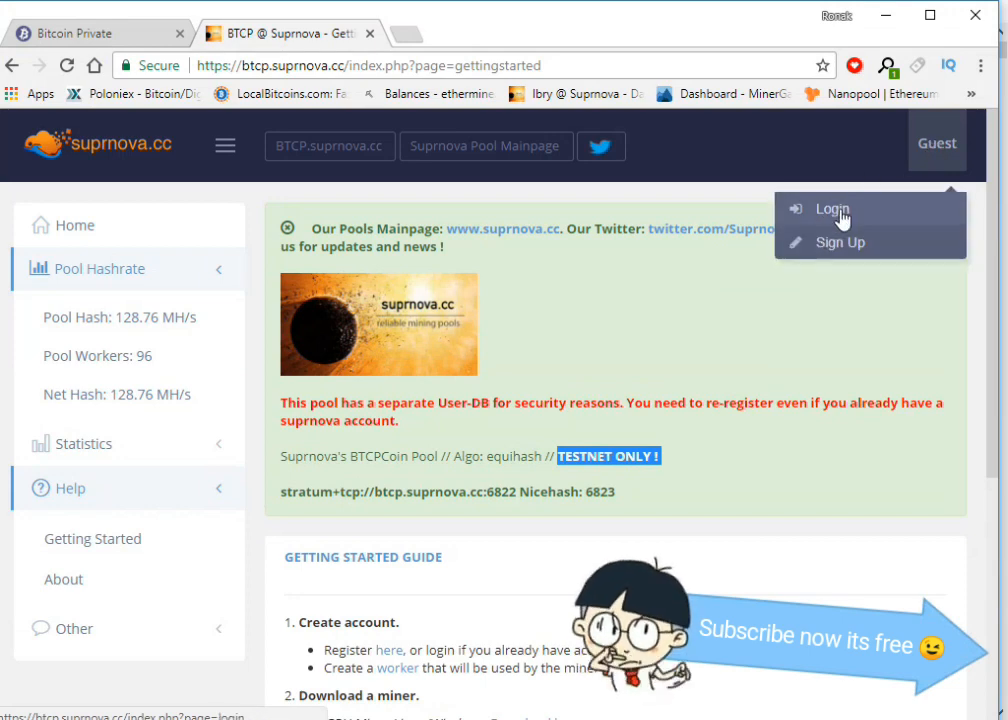
left_click(832, 208)
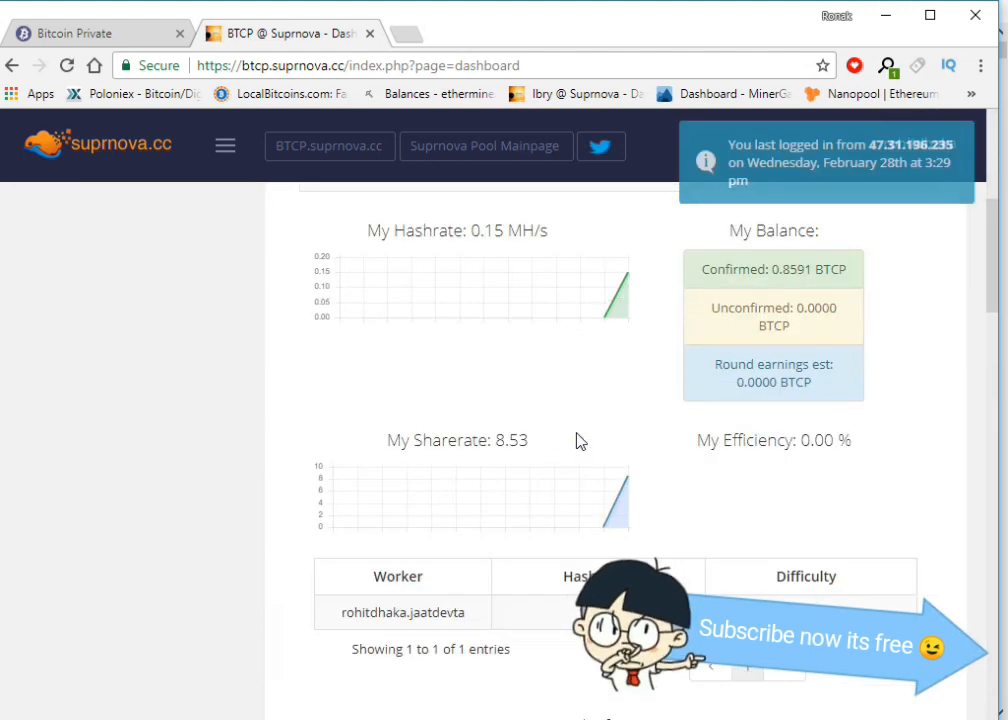
mouse_move(456, 352)
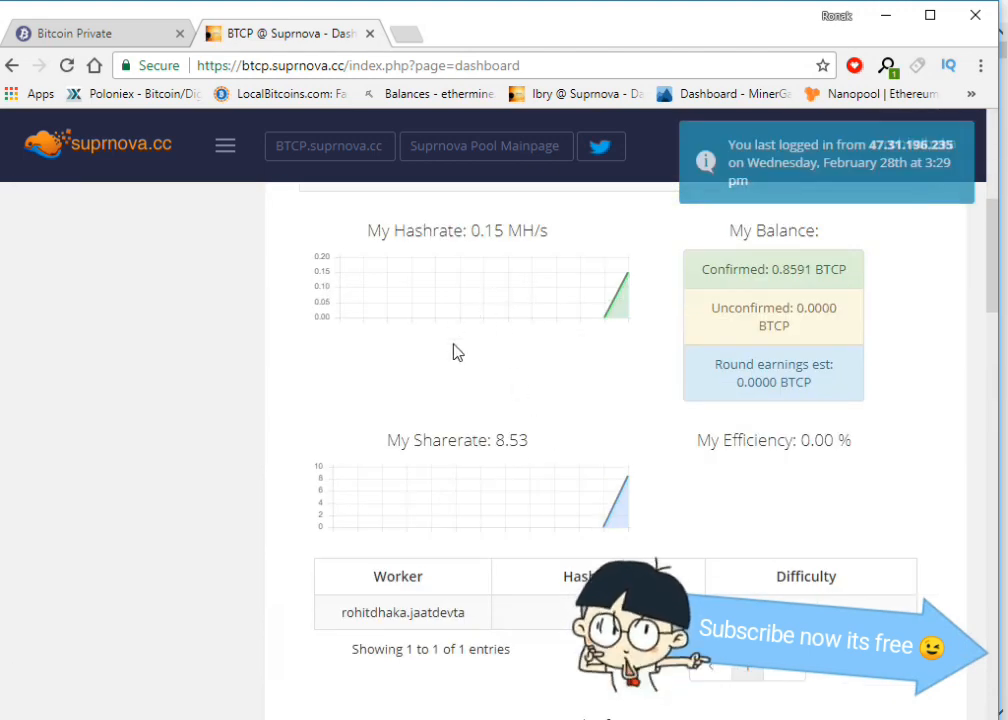
mouse_move(524, 388)
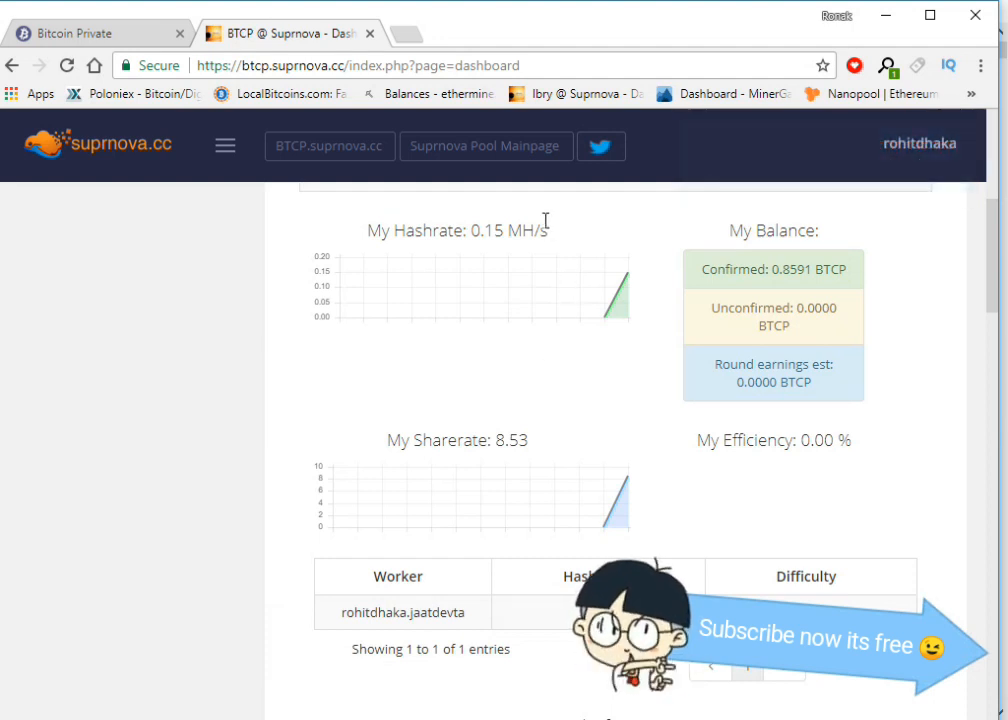
mouse_move(468, 328)
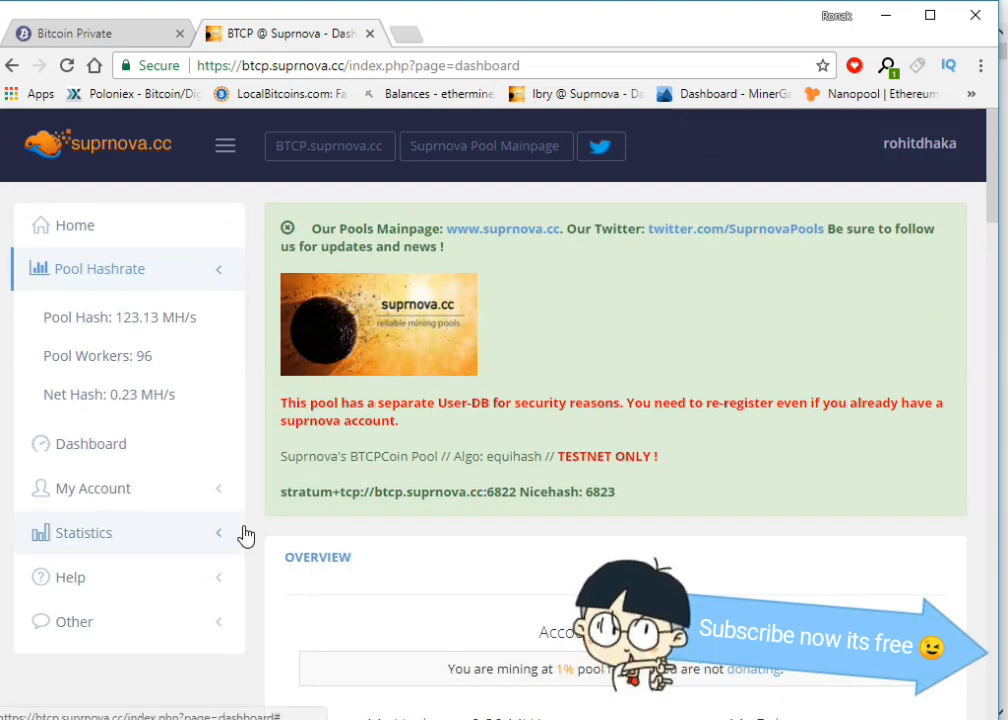
Step: Scroll the dashboard to check hashrate 0.53 MH/s, 100% efficiency and 0.0058 BTCP unconfirmed
scroll("down", 3)
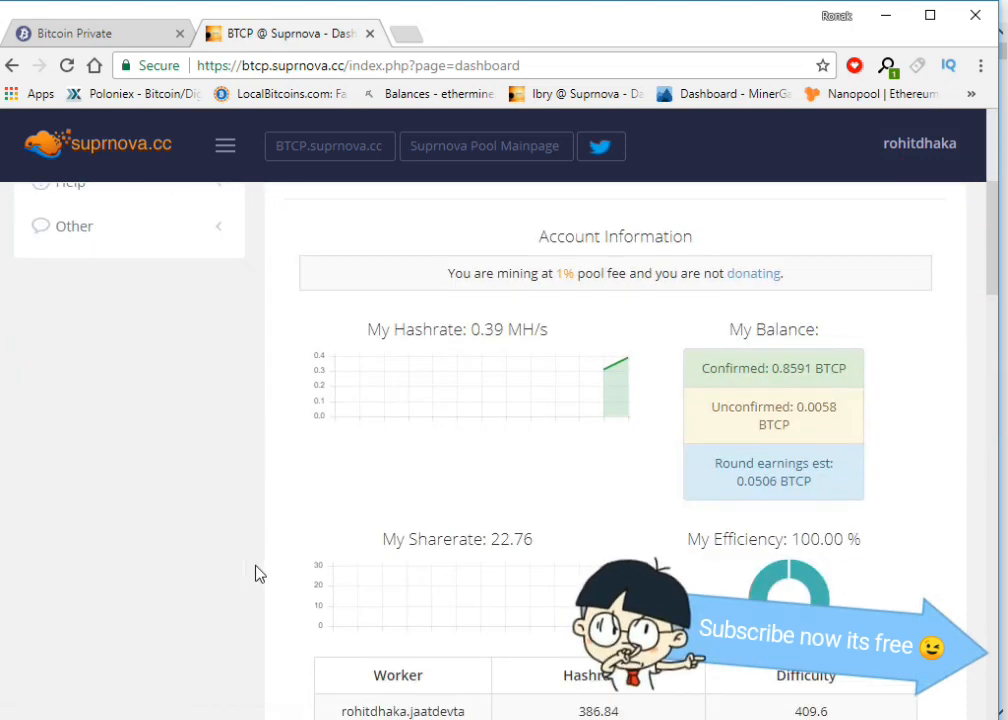
scroll("down", 3)
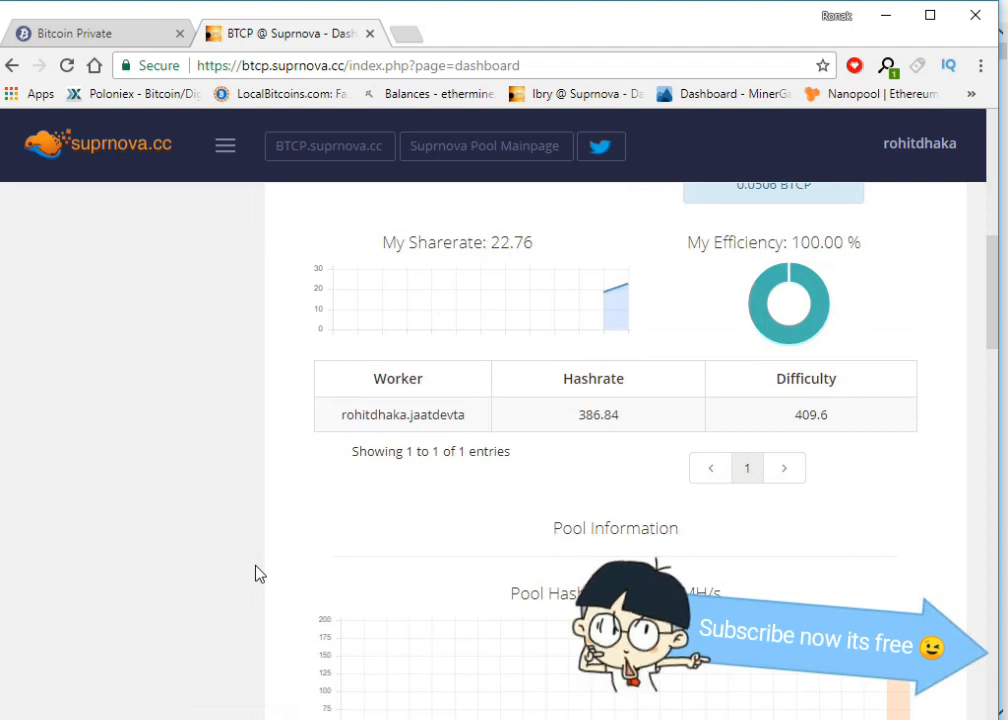
mouse_move(508, 604)
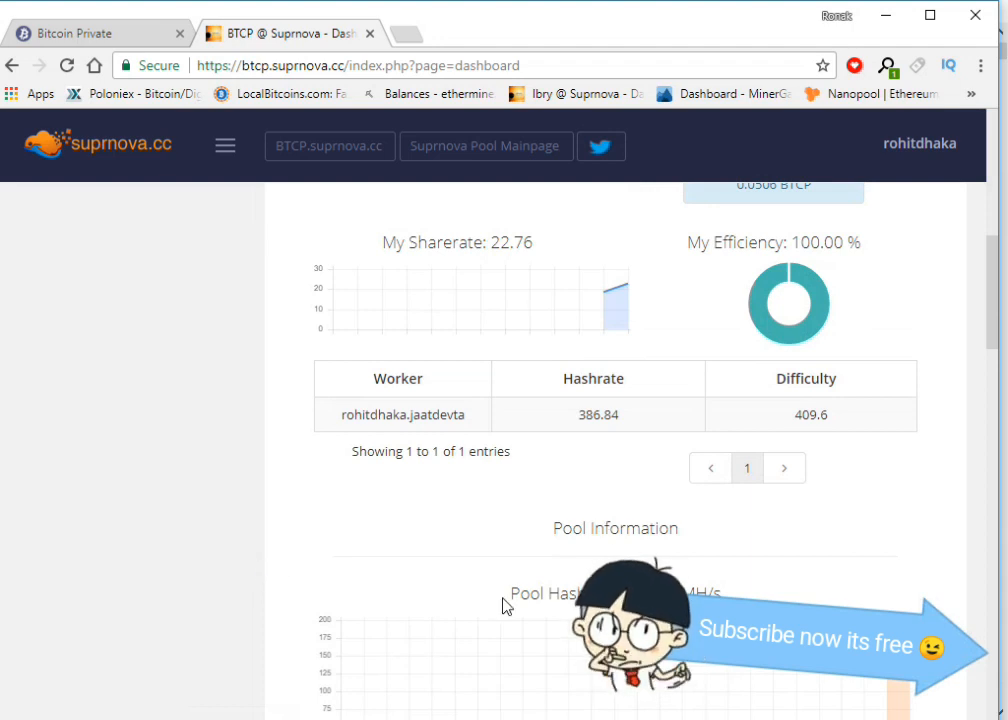
scroll("up", 3)
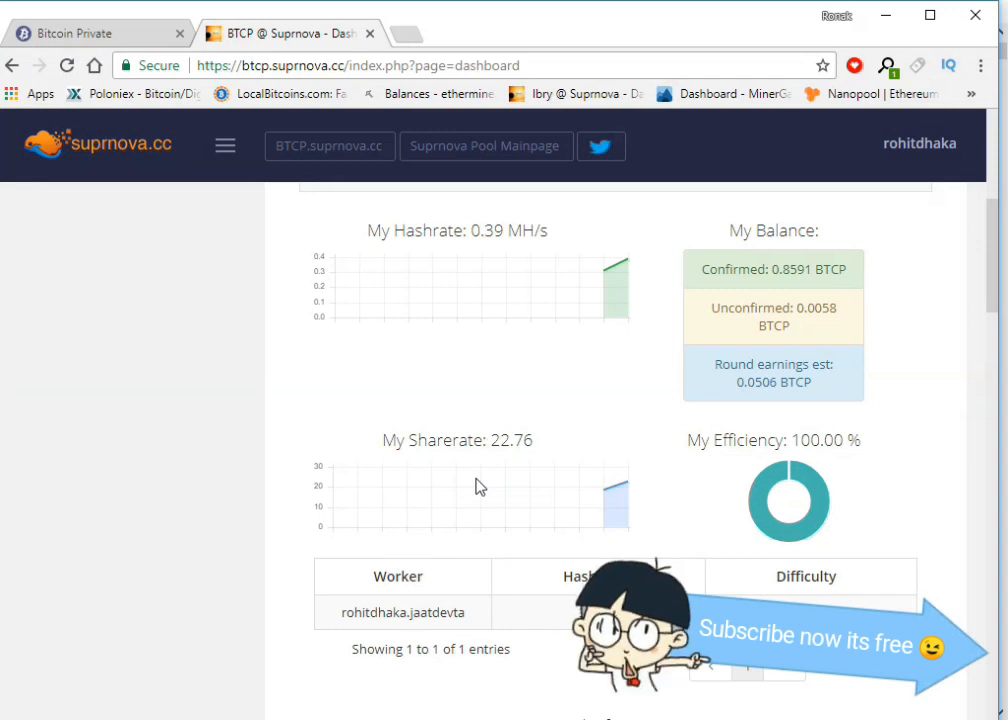
mouse_move(218, 332)
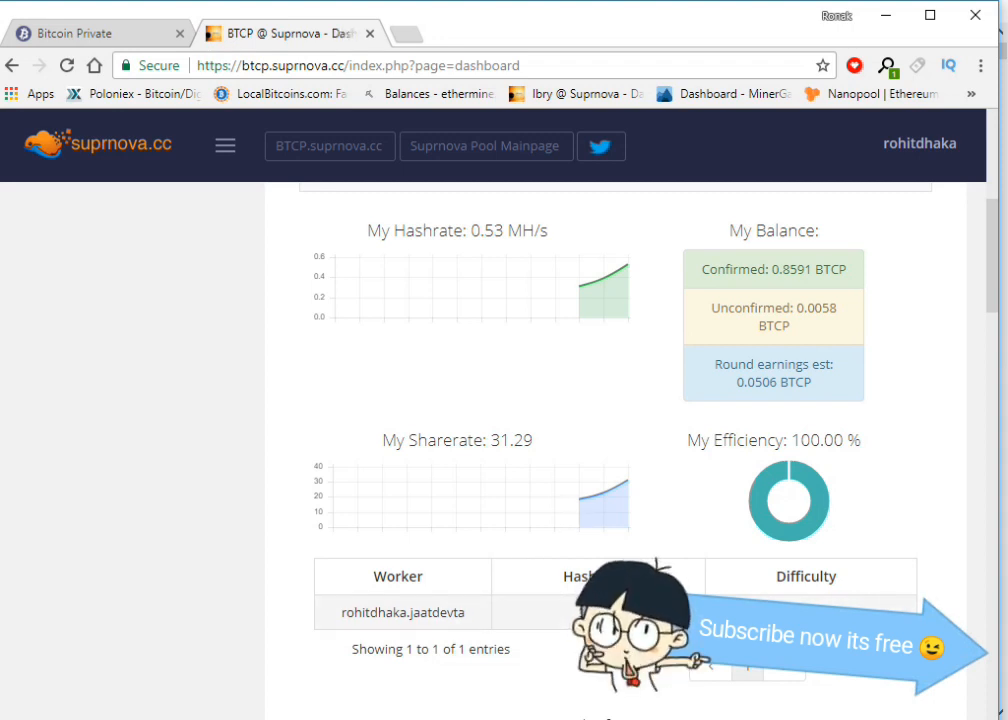
mouse_move(416, 412)
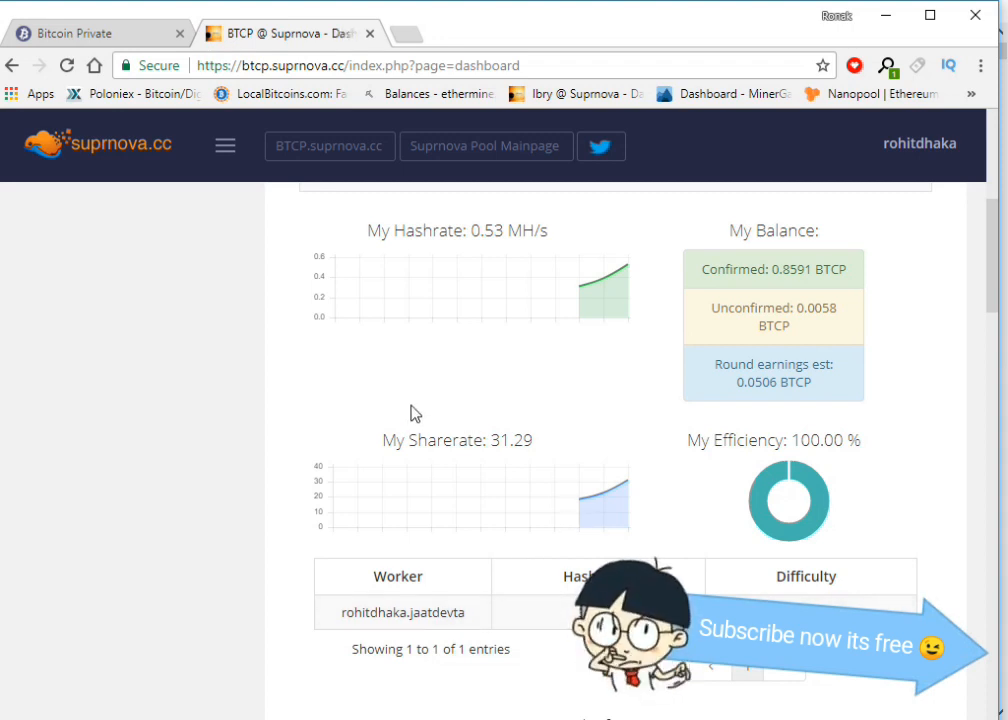
mouse_move(550, 600)
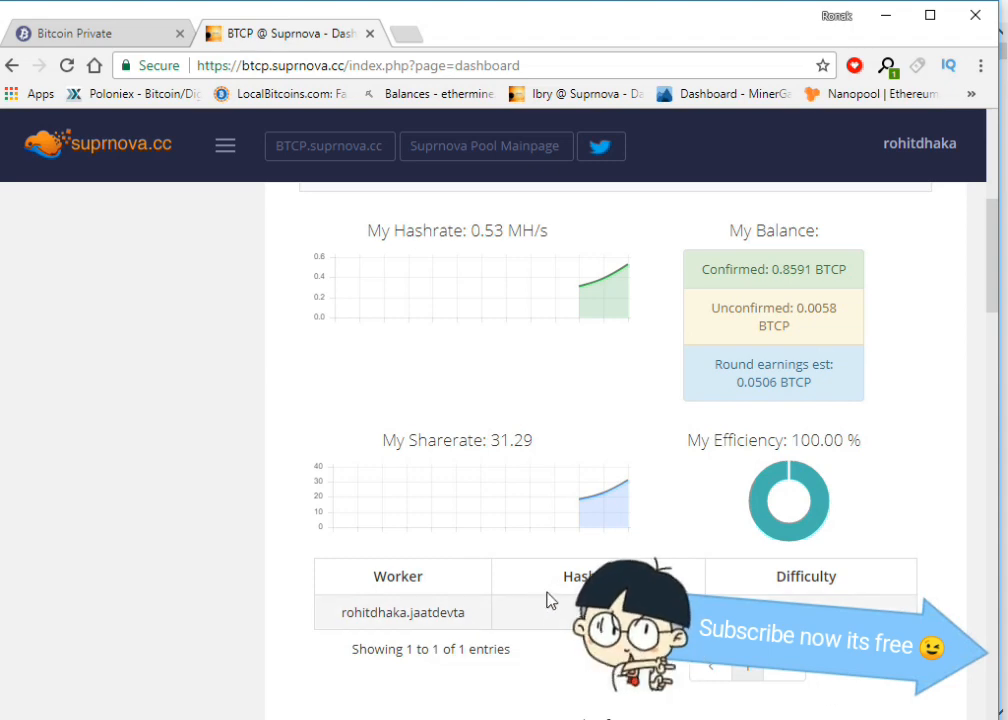